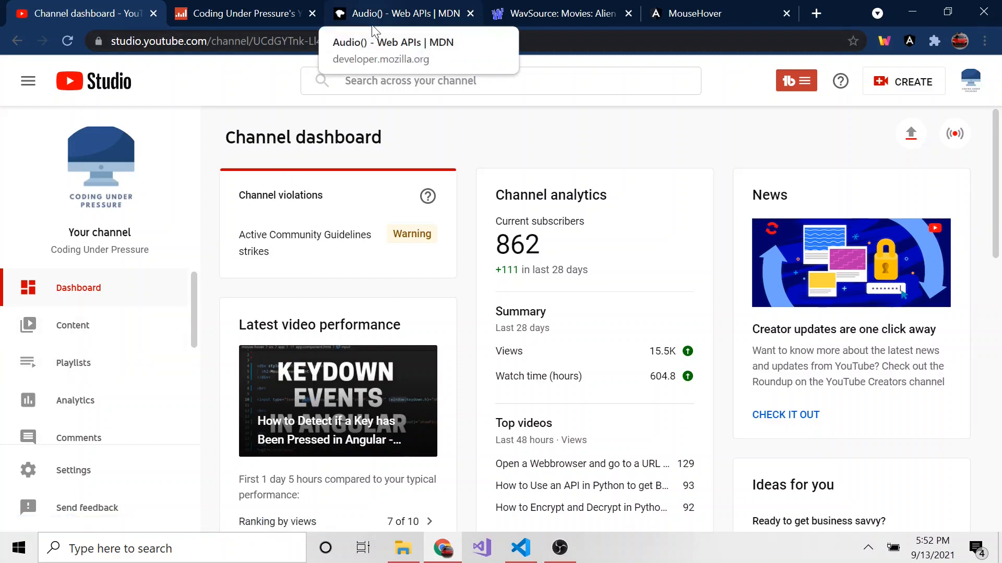
{"action": "mouse_move", "coordinate": [549, 188]}
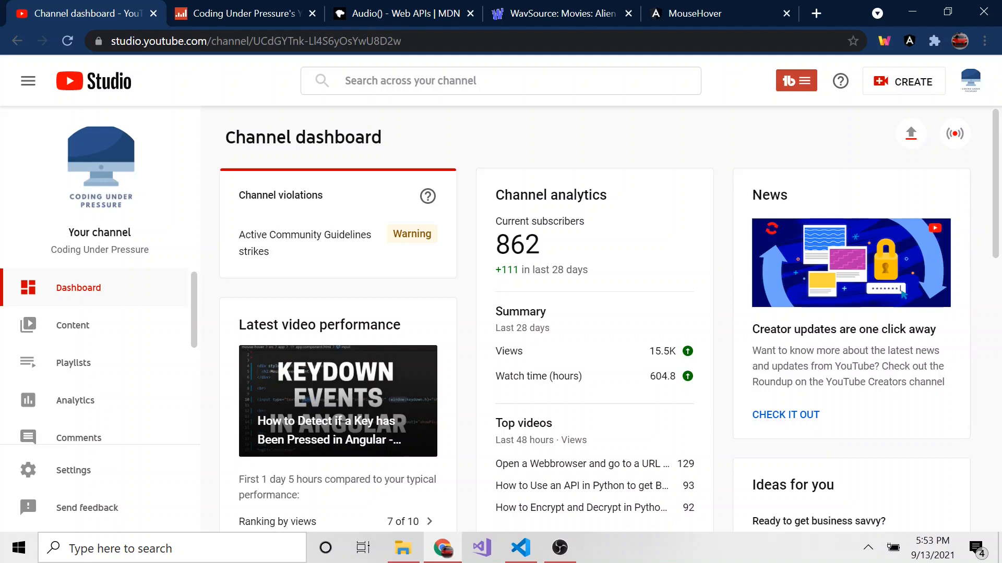
{"action": "mouse_move", "coordinate": [537, 213]}
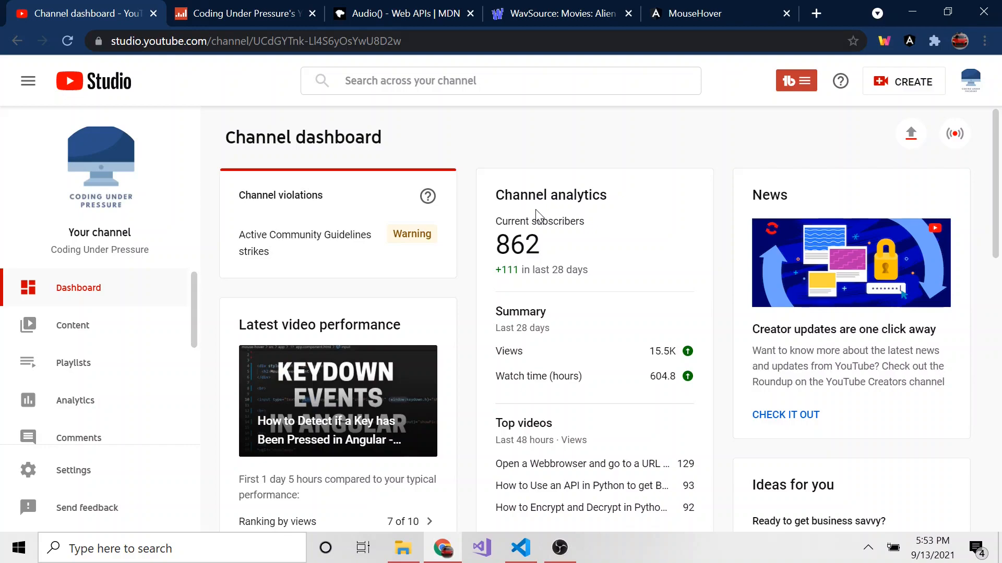
Step: Check the channel's C+ grade and earnings on Social Blade, then return to the YouTube Studio dashboard
{"action": "left_click", "coordinate": [247, 14]}
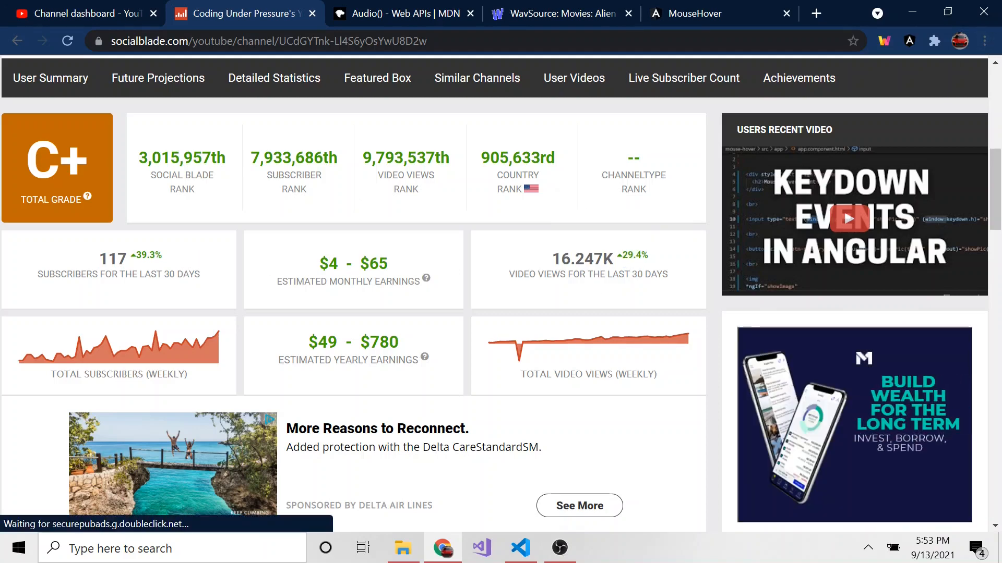
{"action": "left_click", "coordinate": [78, 13]}
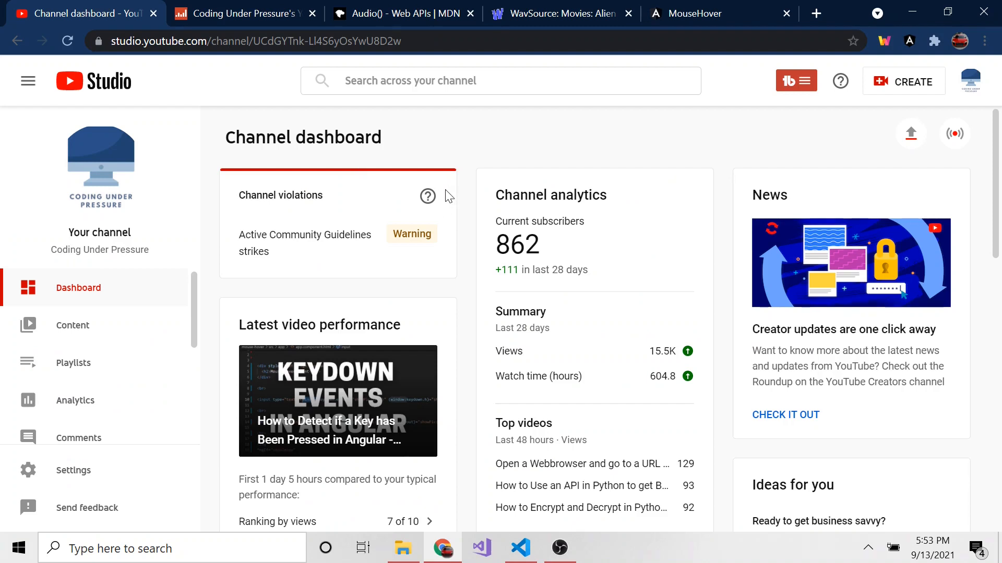
{"action": "mouse_move", "coordinate": [464, 162]}
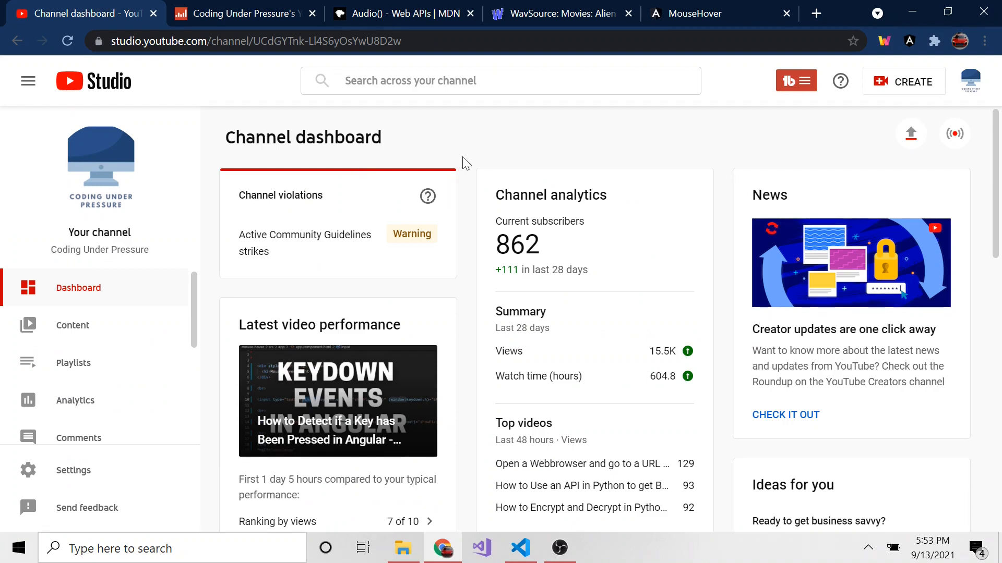
{"action": "mouse_move", "coordinate": [473, 160]}
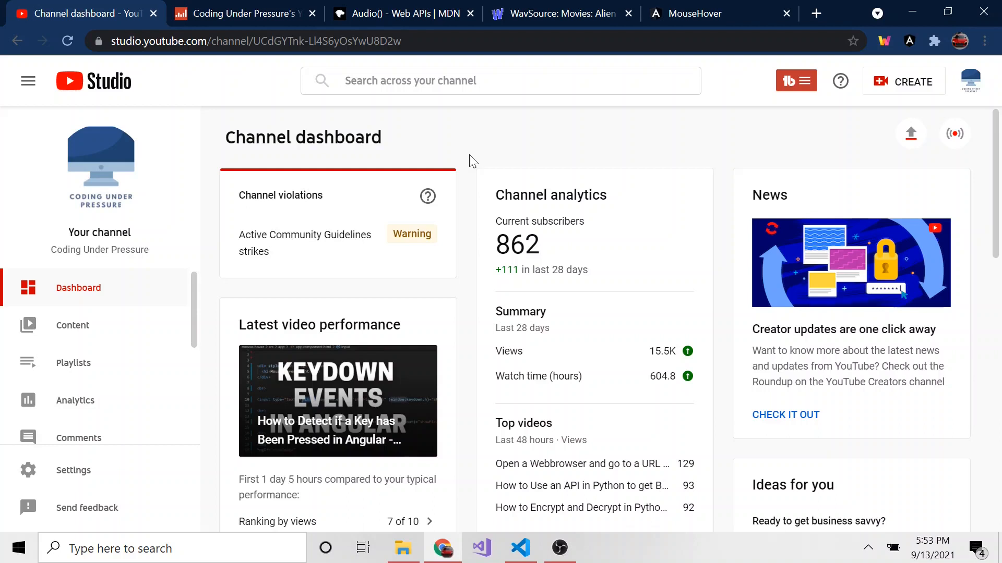
{"action": "mouse_move", "coordinate": [472, 164]}
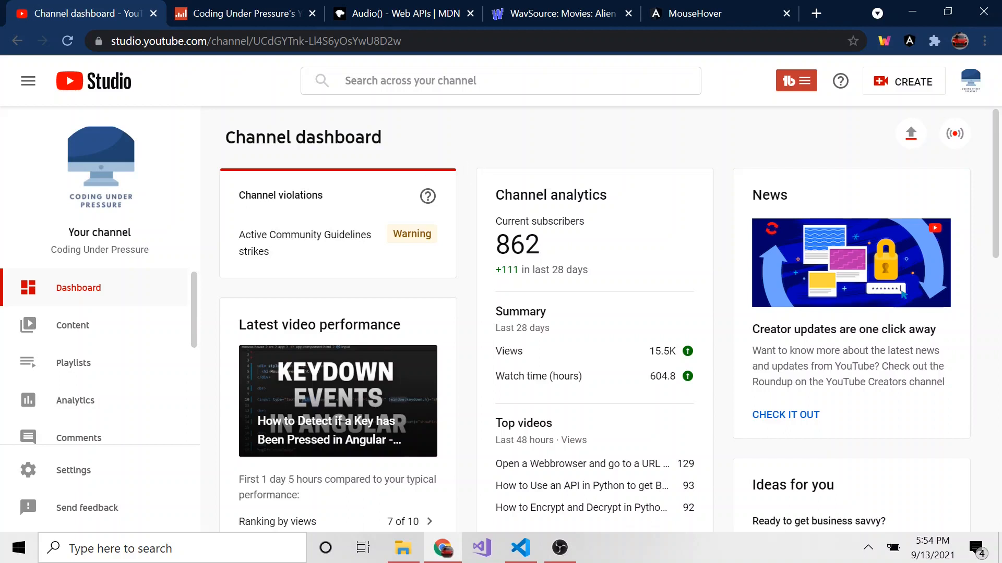
{"action": "mouse_move", "coordinate": [96, 343]}
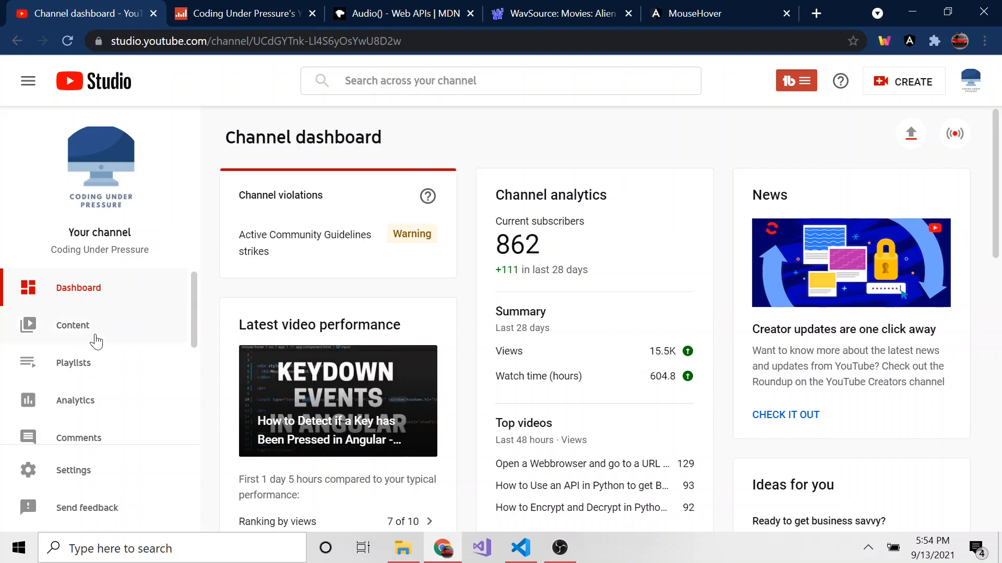
{"action": "left_click", "coordinate": [73, 326]}
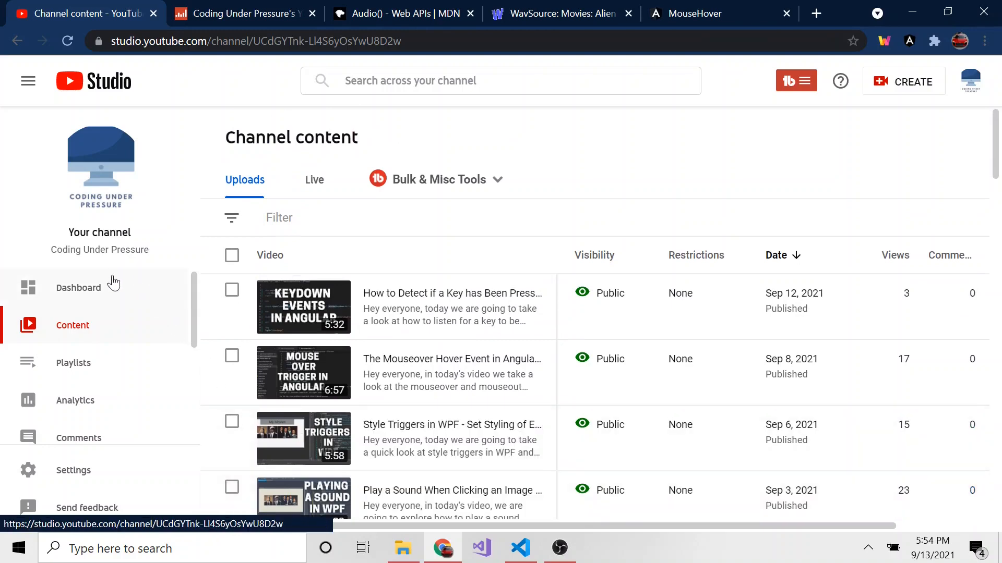
{"action": "left_click", "coordinate": [79, 288]}
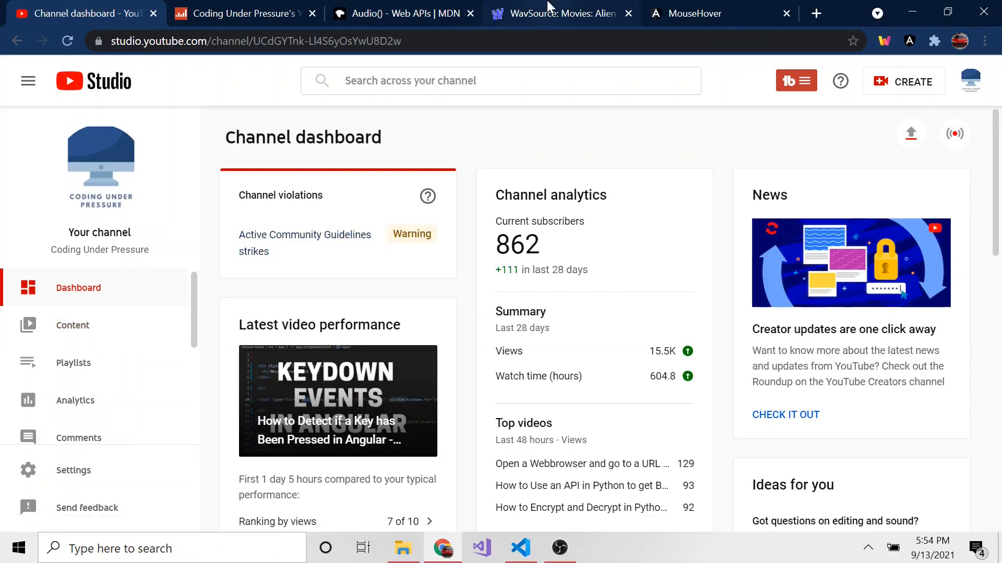
Step: Browse WavSource's Alien sound clips with the ad dismissed, then bring up the Mouse Hover app
{"action": "left_click", "coordinate": [560, 13]}
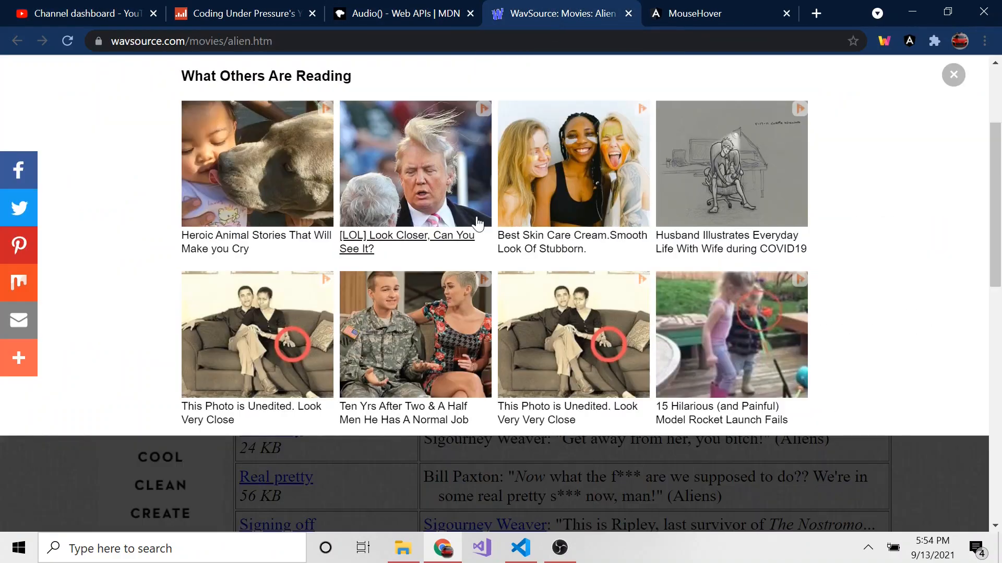
{"action": "left_click", "coordinate": [953, 75]}
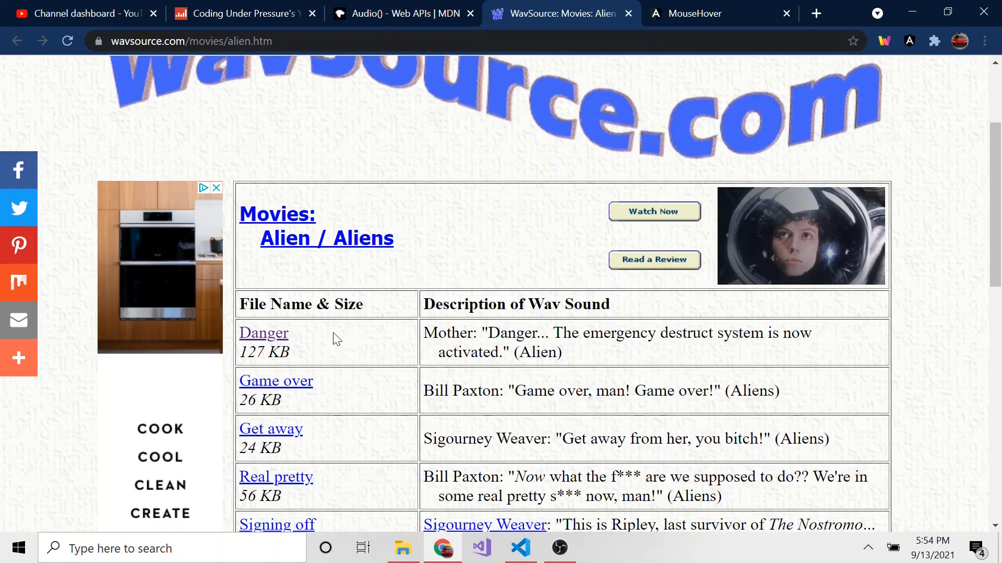
{"action": "mouse_move", "coordinate": [385, 347]}
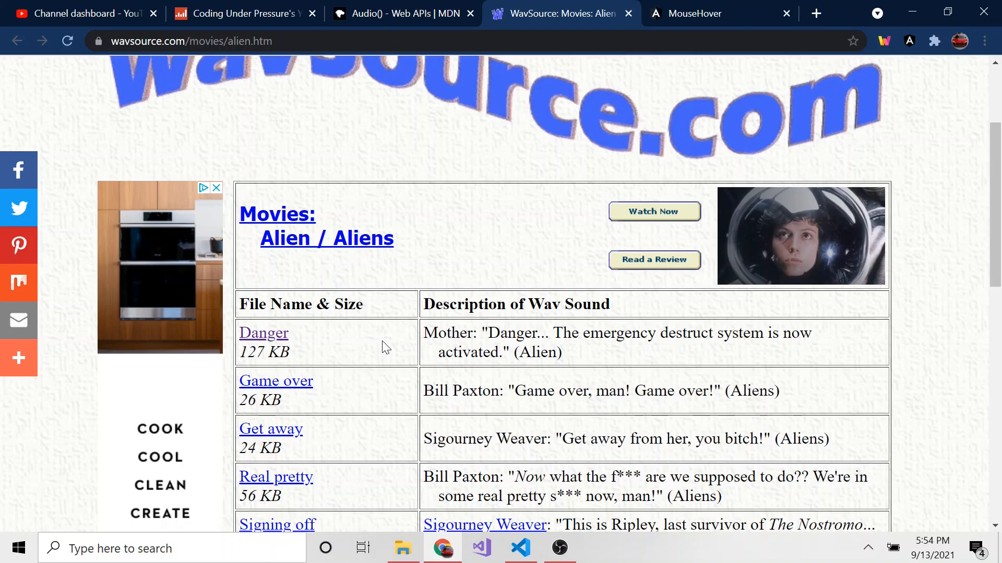
{"action": "mouse_move", "coordinate": [268, 171]}
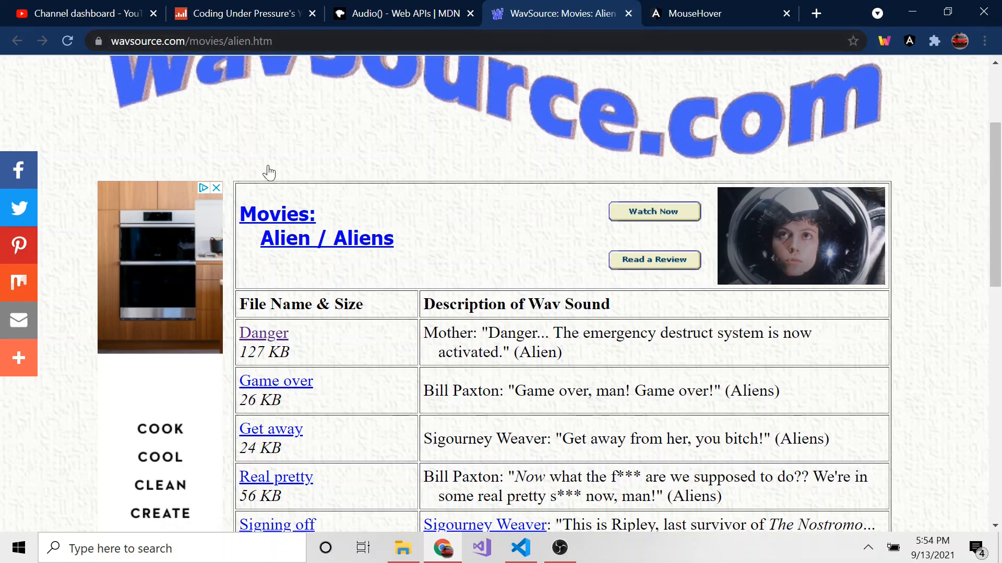
{"action": "mouse_move", "coordinate": [273, 166]}
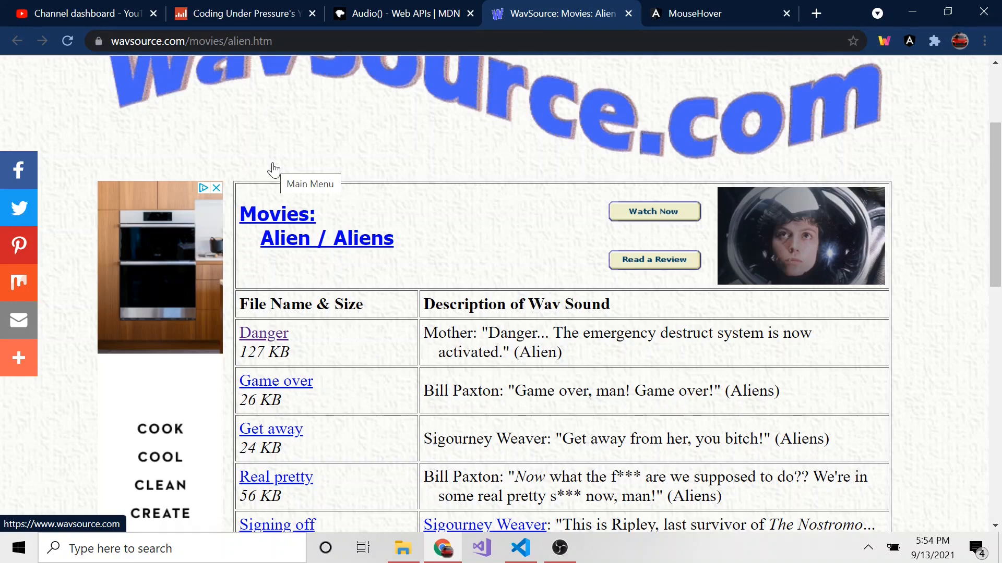
{"action": "mouse_move", "coordinate": [468, 162]}
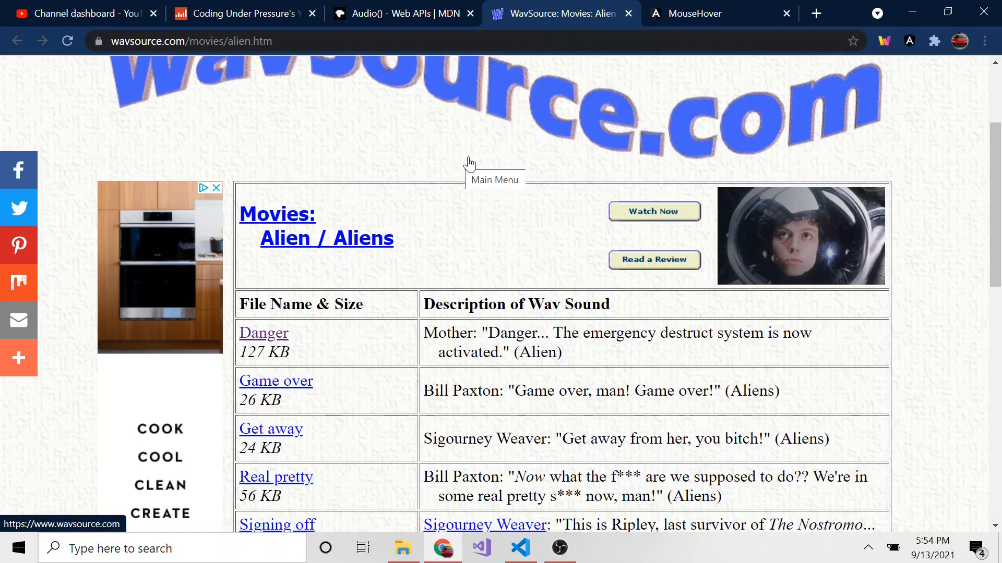
{"action": "left_click", "coordinate": [695, 13]}
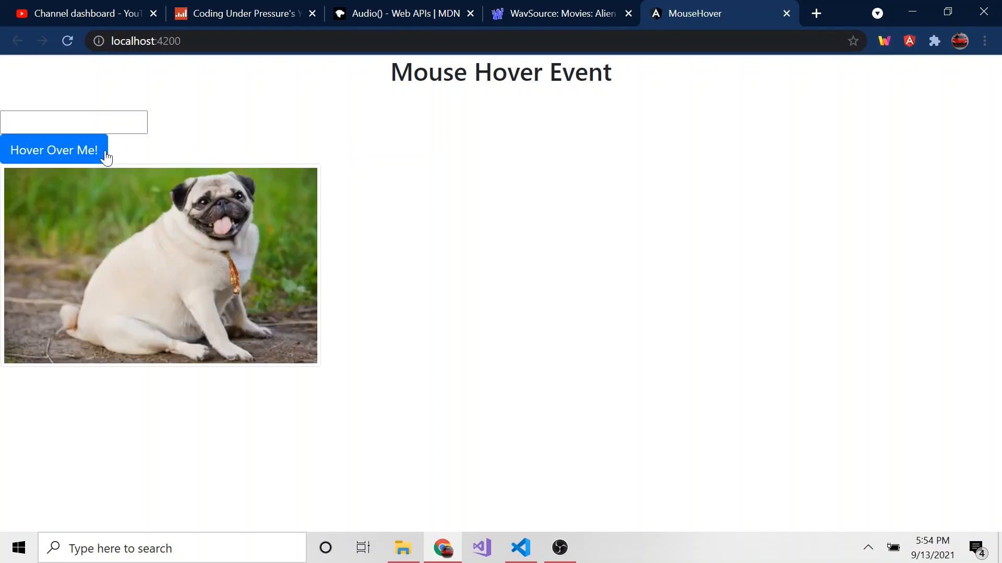
{"action": "mouse_move", "coordinate": [85, 150]}
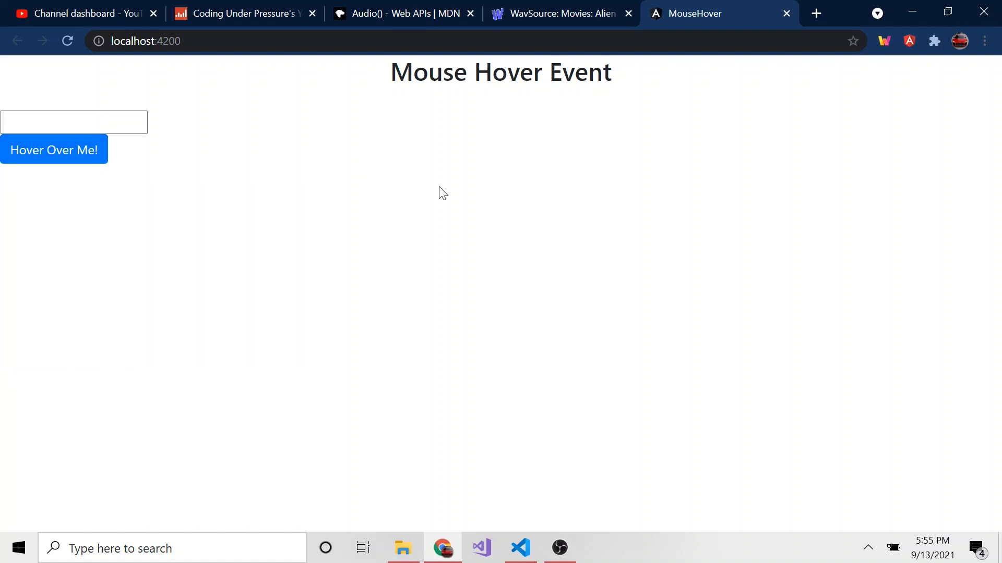
{"action": "mouse_move", "coordinate": [53, 150]}
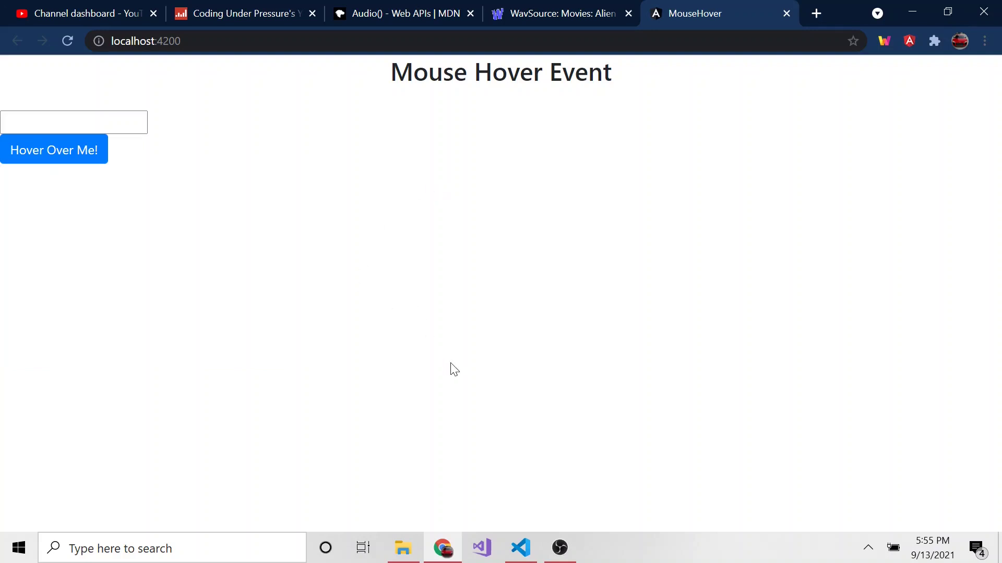
{"action": "mouse_move", "coordinate": [520, 547]}
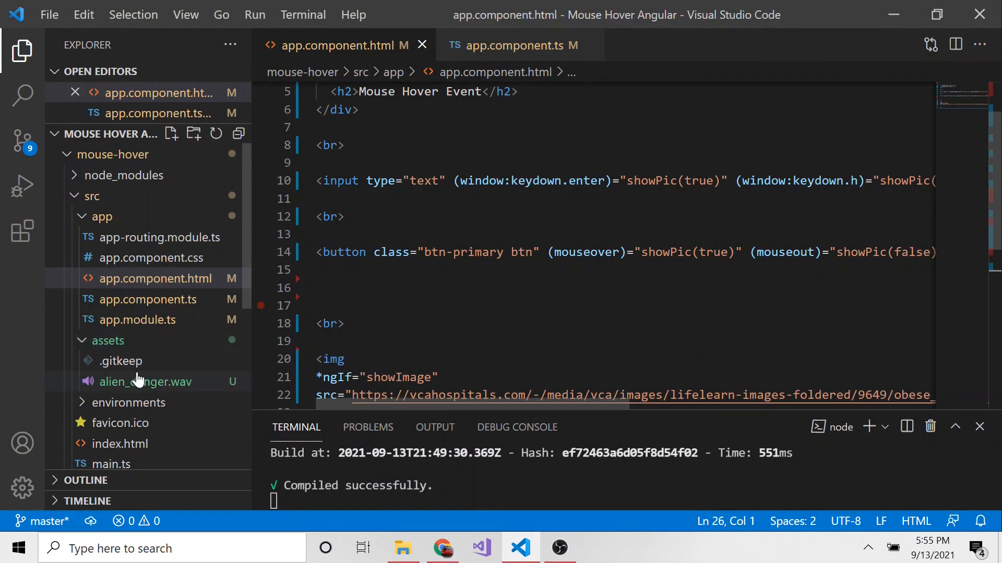
{"action": "mouse_move", "coordinate": [147, 197]}
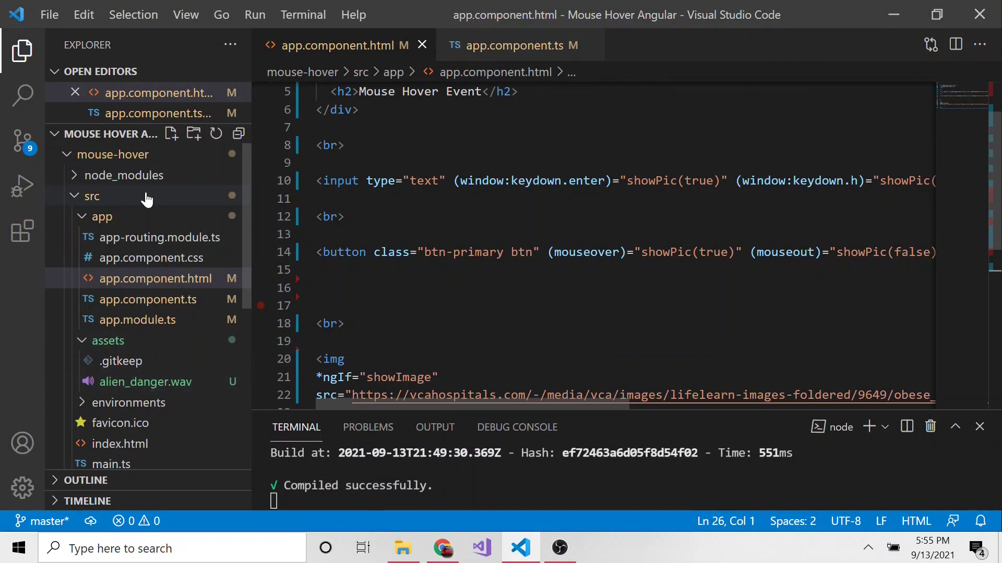
{"action": "mouse_move", "coordinate": [165, 390]}
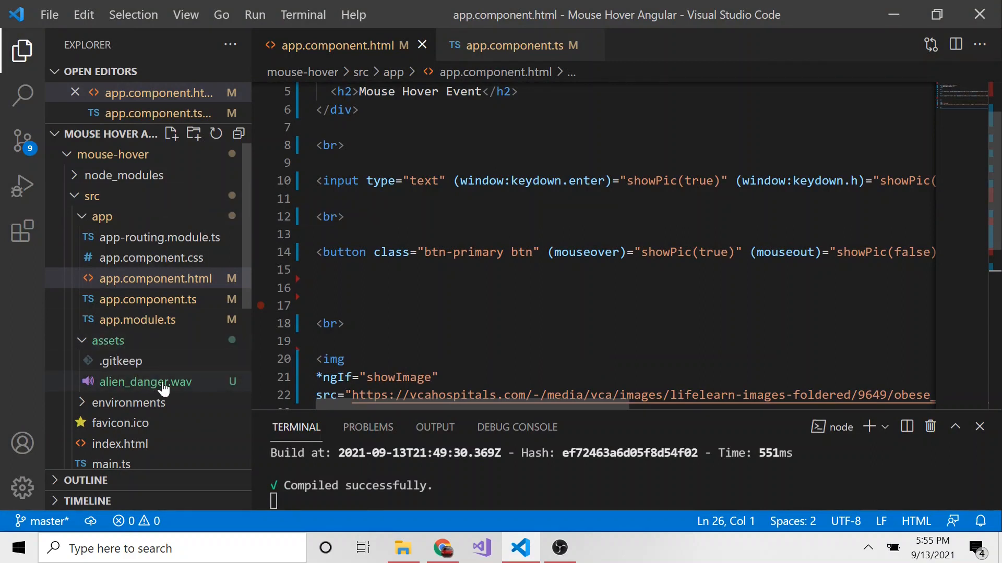
Step: Scroll to the end of app.component.html, below the last <br> tag
{"action": "scroll", "scroll_direction": "down", "scroll_amount": 3}
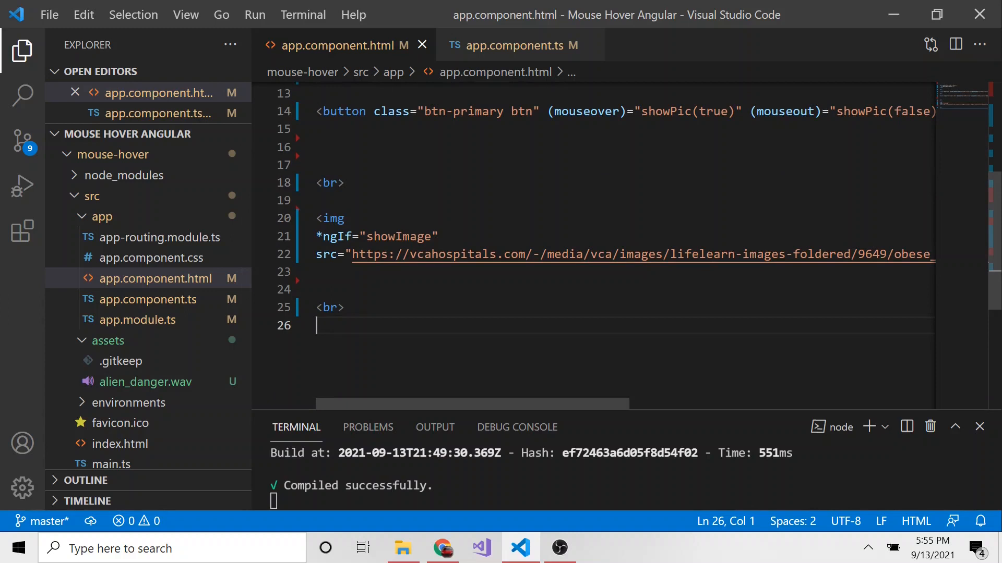
Step: Add a 'Play Sound' button whose (click) calls playSound()
{"action": "type", "text": "bu"}
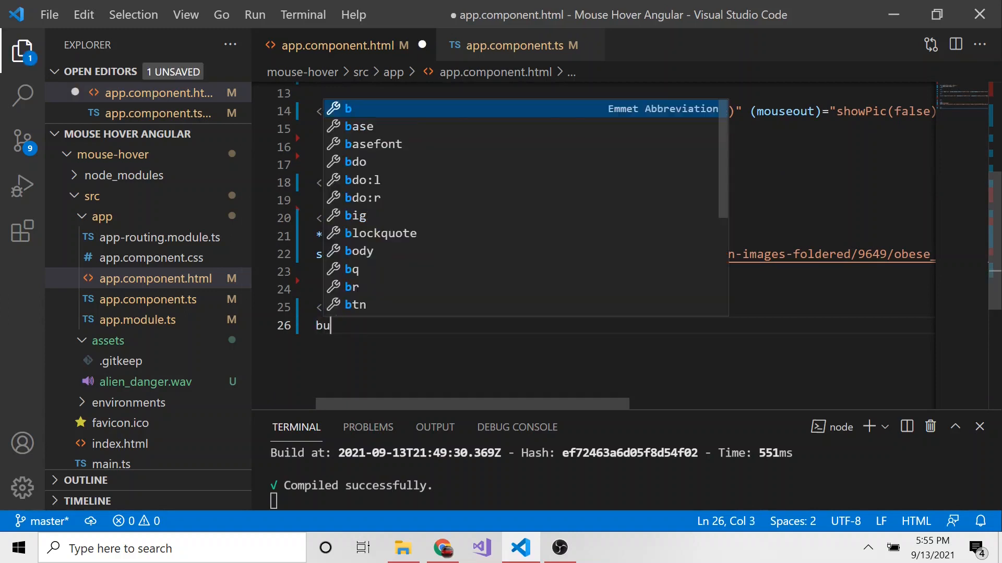
{"action": "key", "text": "Tab"}
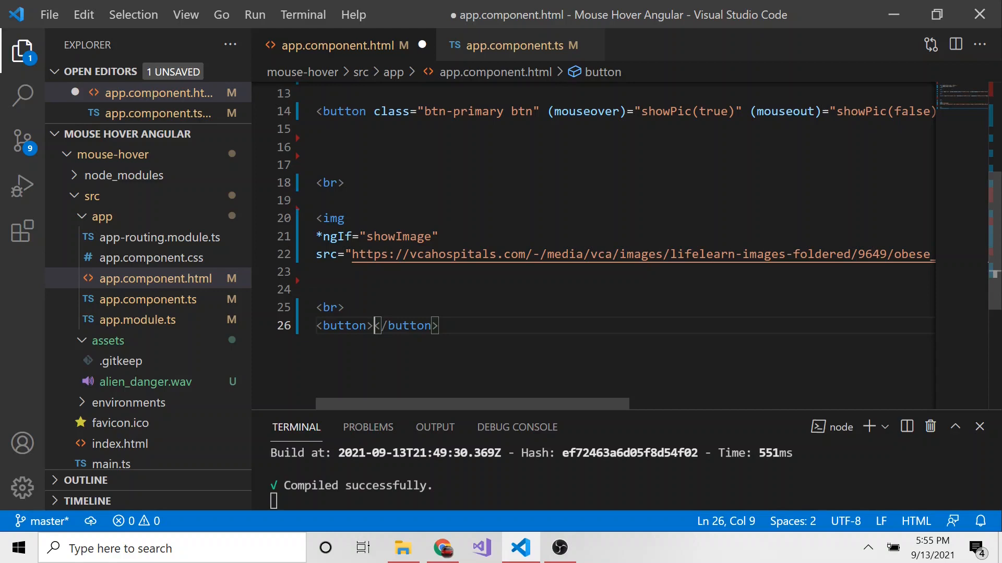
{"action": "type", "text": "P"}
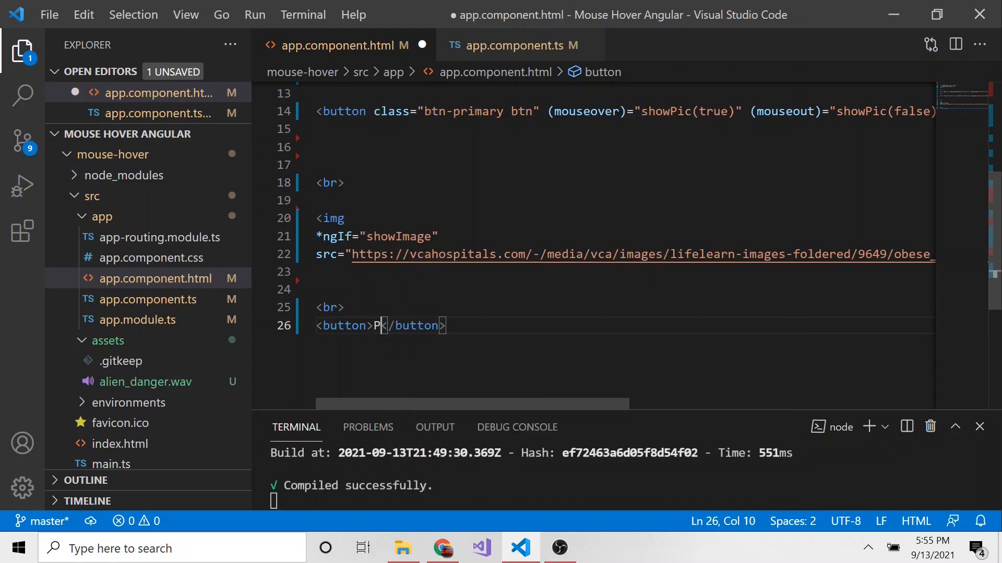
{"action": "type", "text": "lay Sound"}
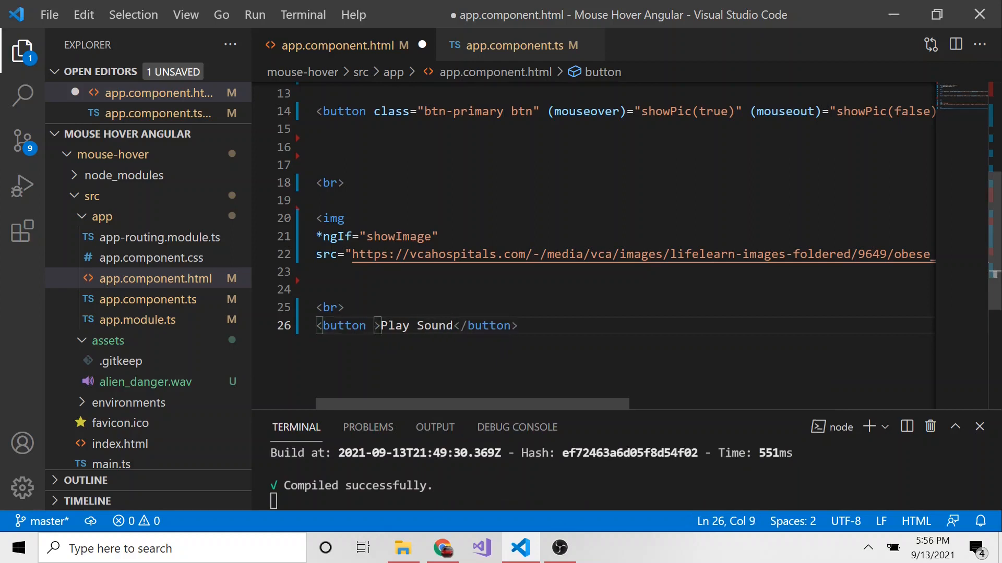
{"action": "type", "text": "()"}
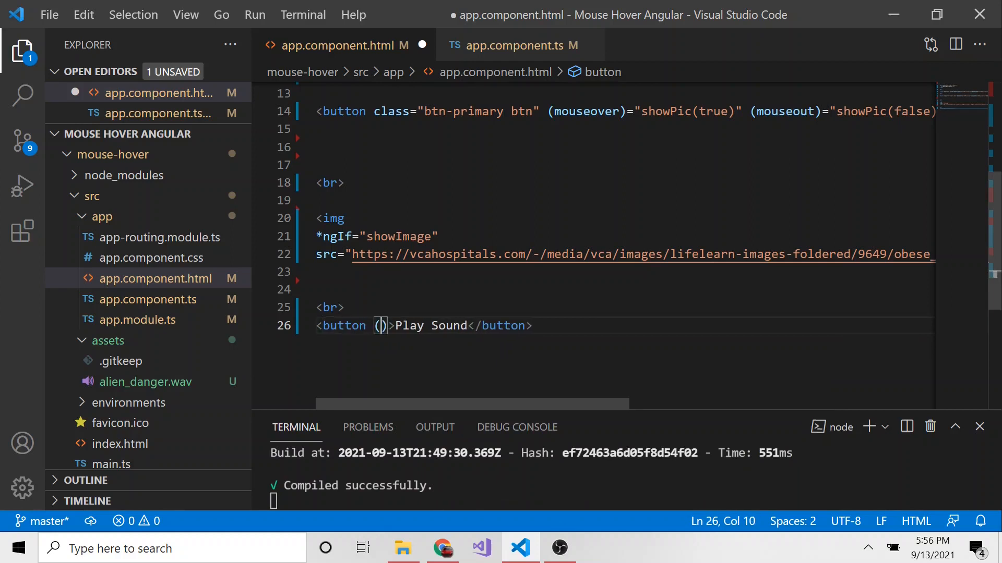
{"action": "type", "text": "cli"}
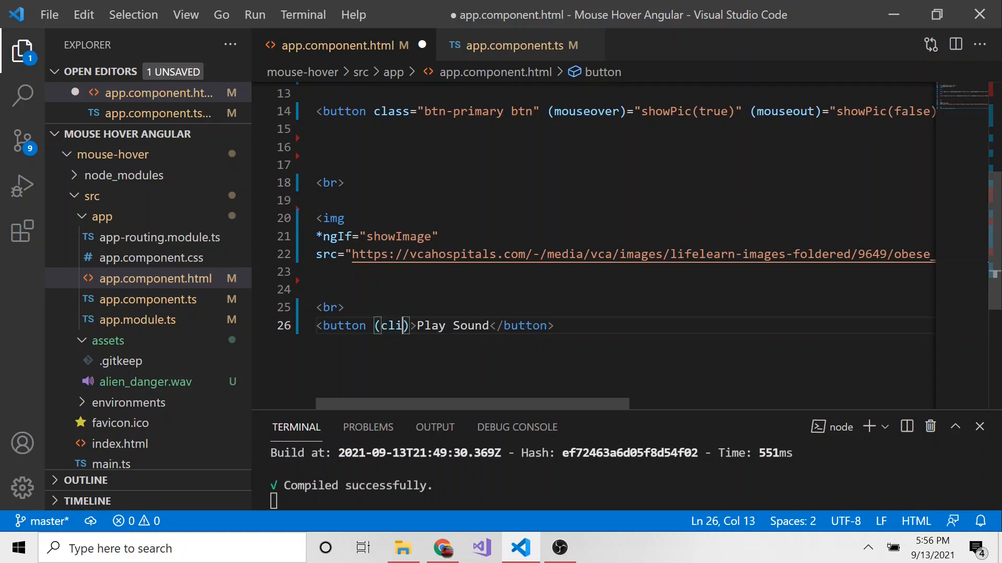
{"action": "type", "text": "ck)="}
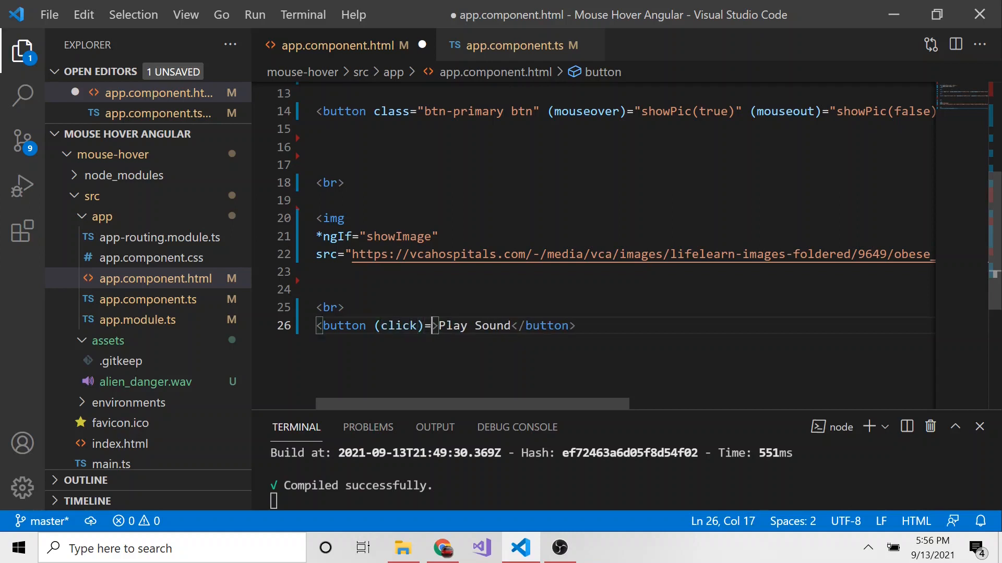
{"action": "type", "text": "playSound(\""}
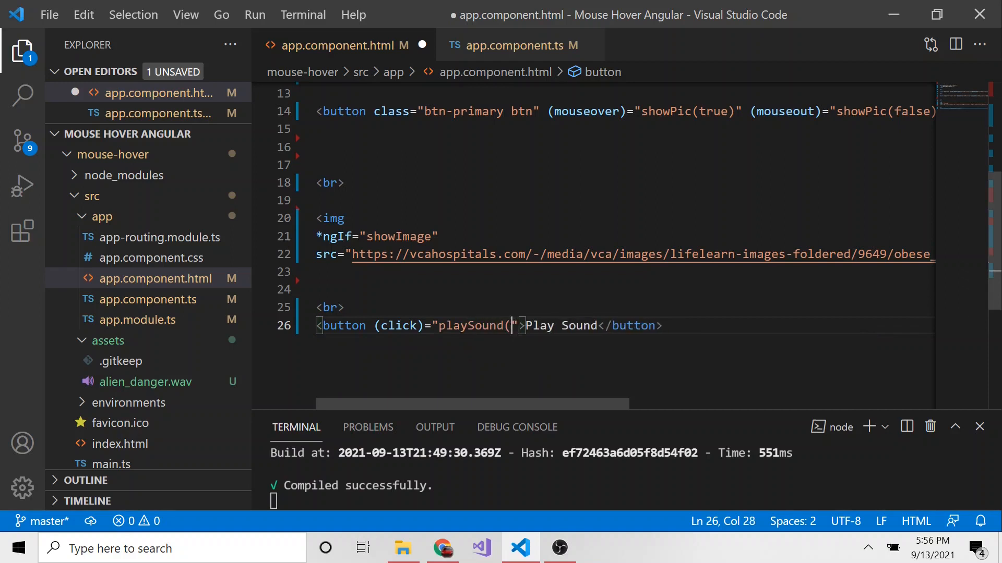
{"action": "type", "text": ")"}
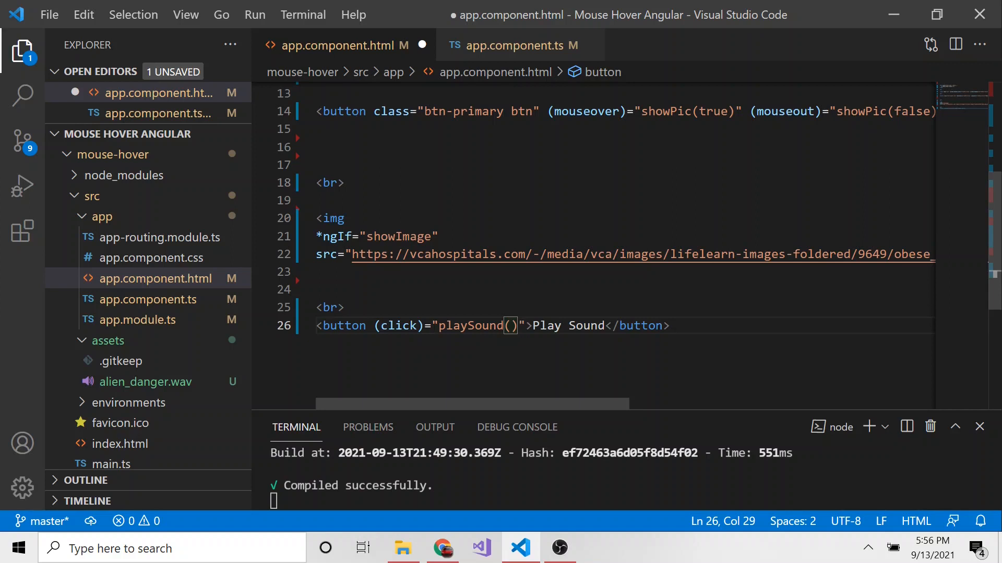
Step: Give the button class 'btn btn-primary' and enlarge the terminal to read the compile error
{"action": "type", "text": "class=\"\""}
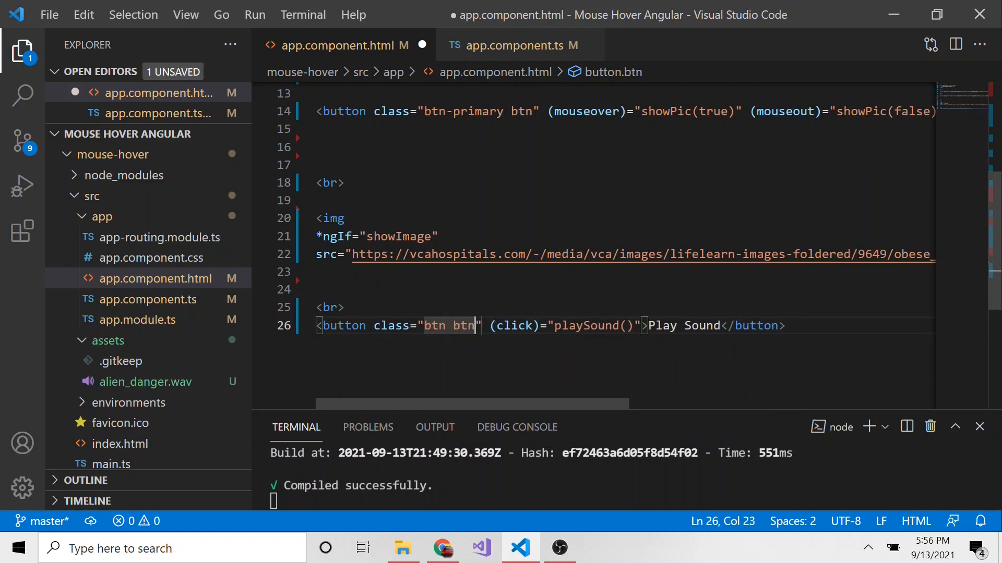
{"action": "type", "text": "-primary"}
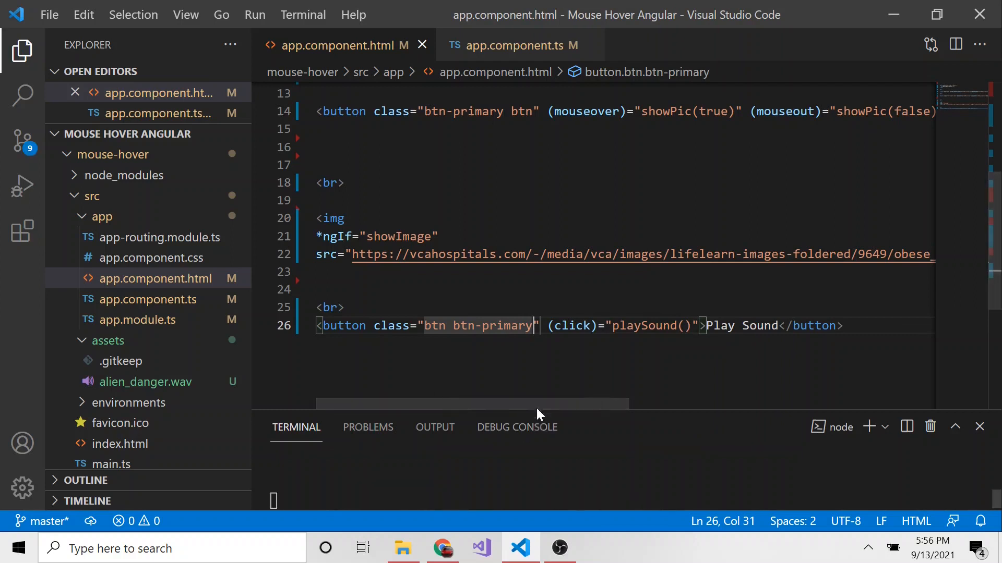
{"action": "left_click_drag", "start_coordinate": [537, 413], "coordinate": [635, 314]}
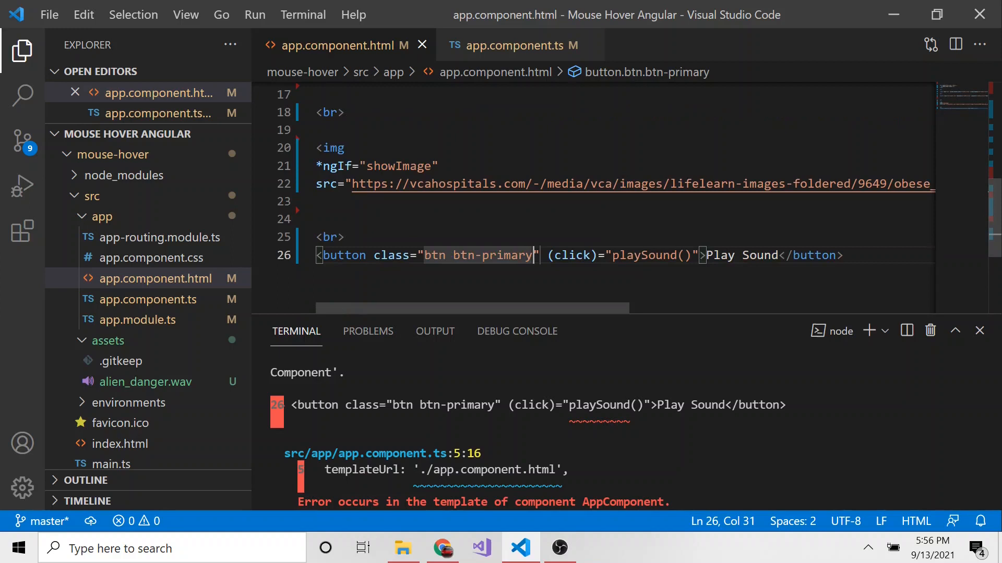
{"action": "left_click", "coordinate": [517, 46]}
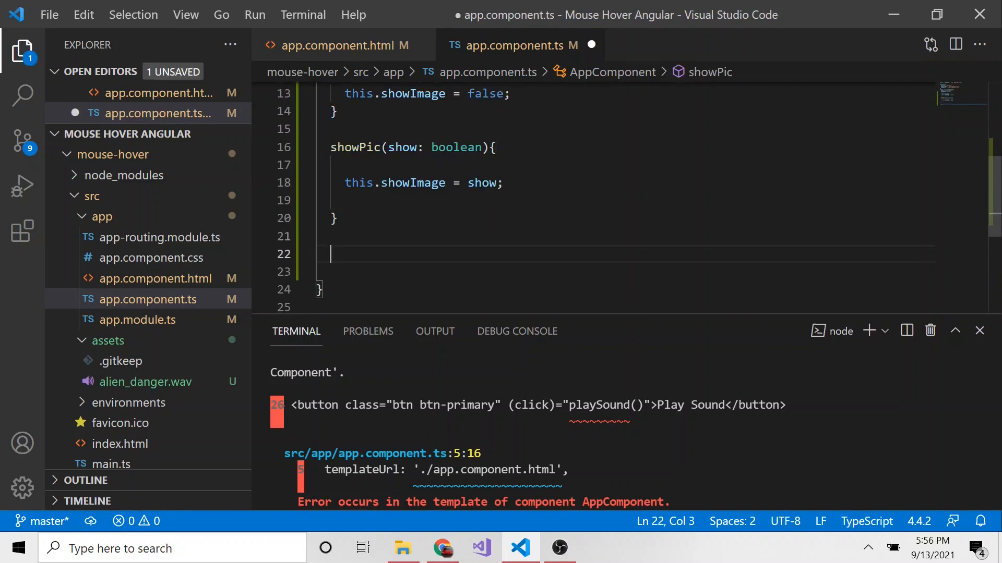
Step: Add a playSound() method to app.component.ts
{"action": "type", "text": "playS"}
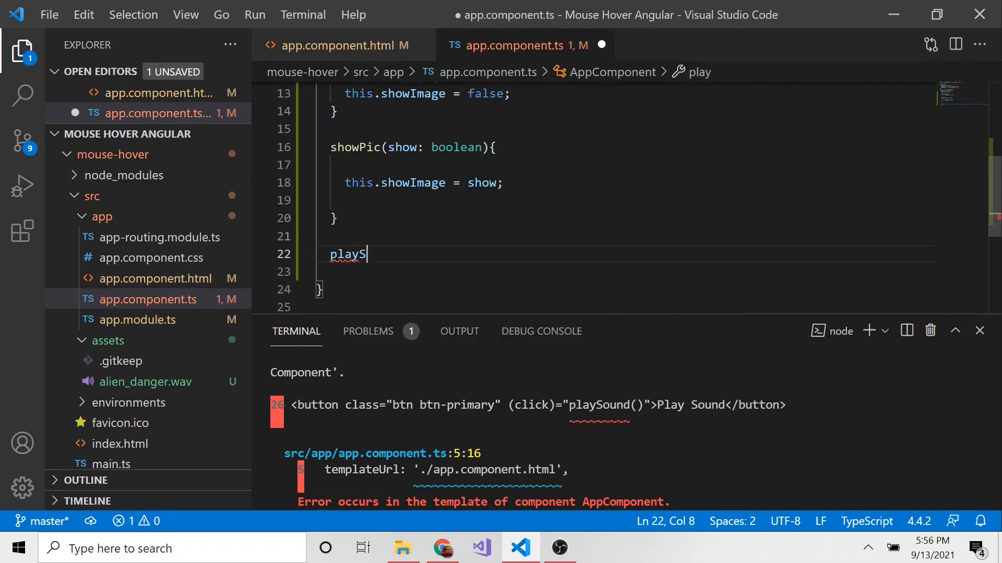
{"action": "type", "text": "ound()"}
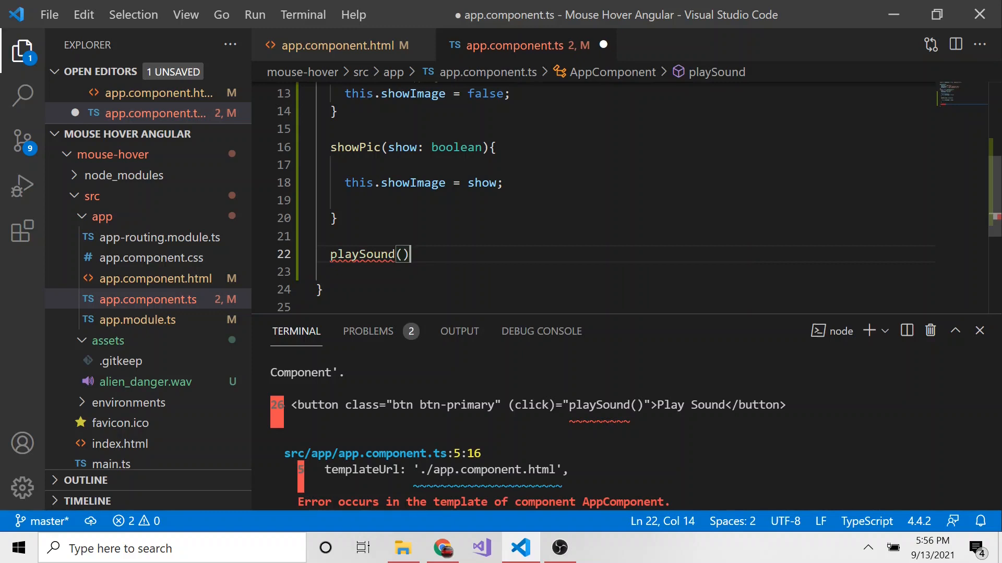
{"action": "key", "text": "Left"}
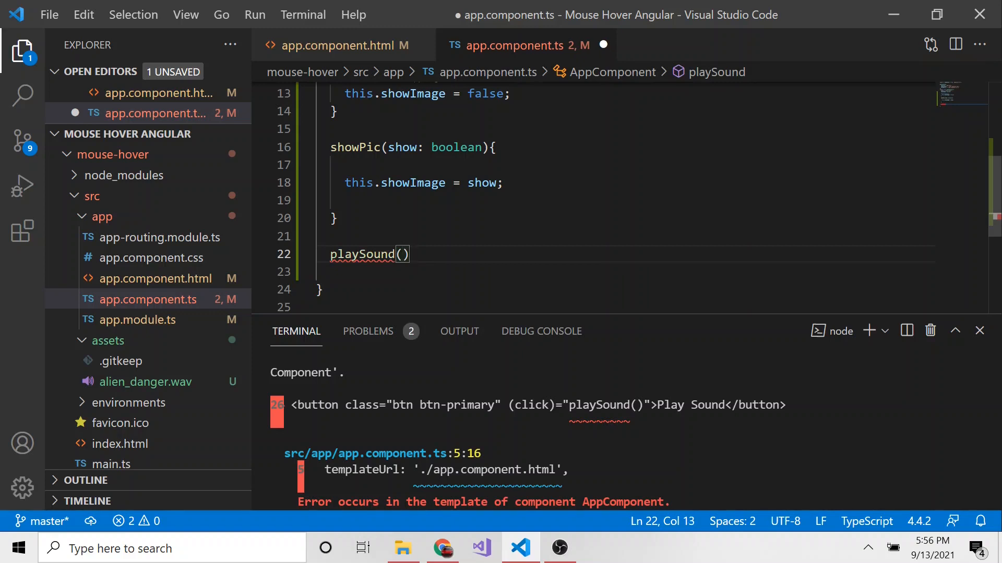
{"action": "type", "text": "{"}
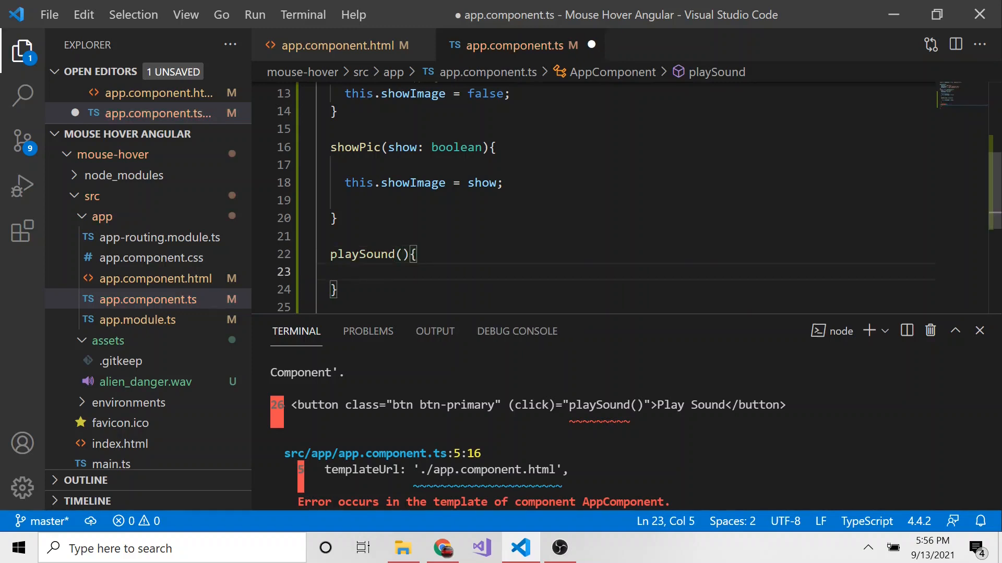
Step: Create 'let audio = new Audio();' and begin typing 'audio.src = "'
{"action": "type", "text": "let au"}
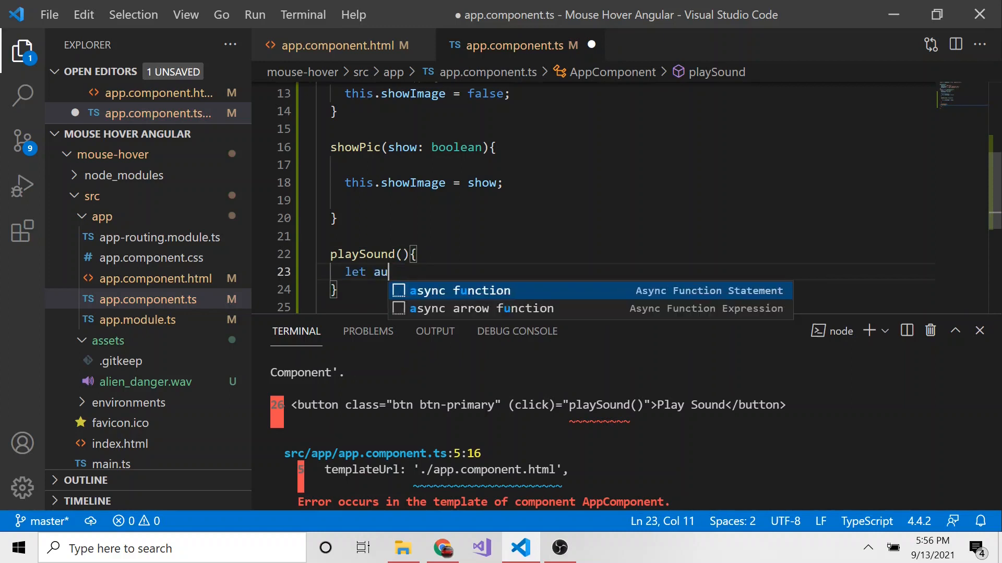
{"action": "type", "text": "dio"}
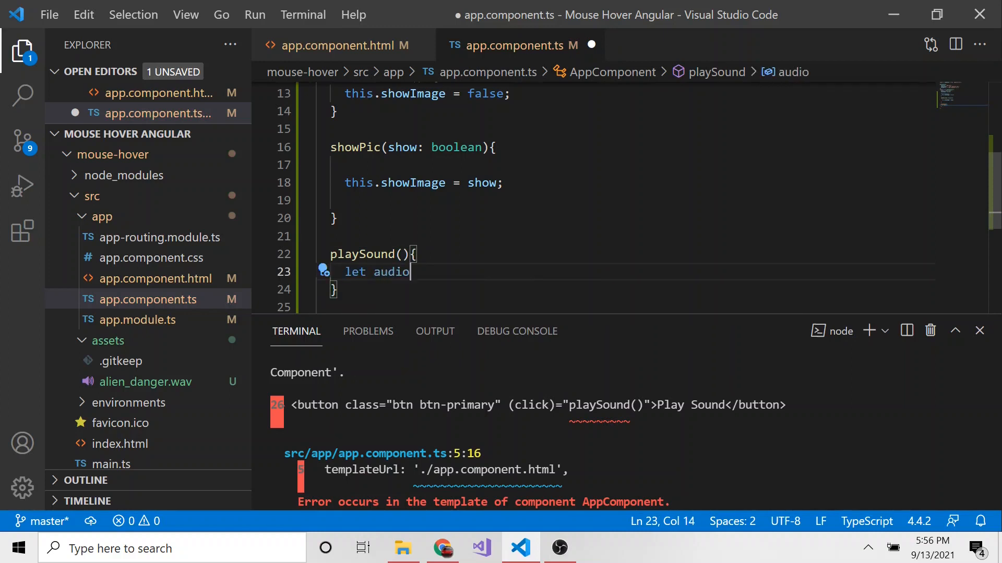
{"action": "type", "text": "= new"}
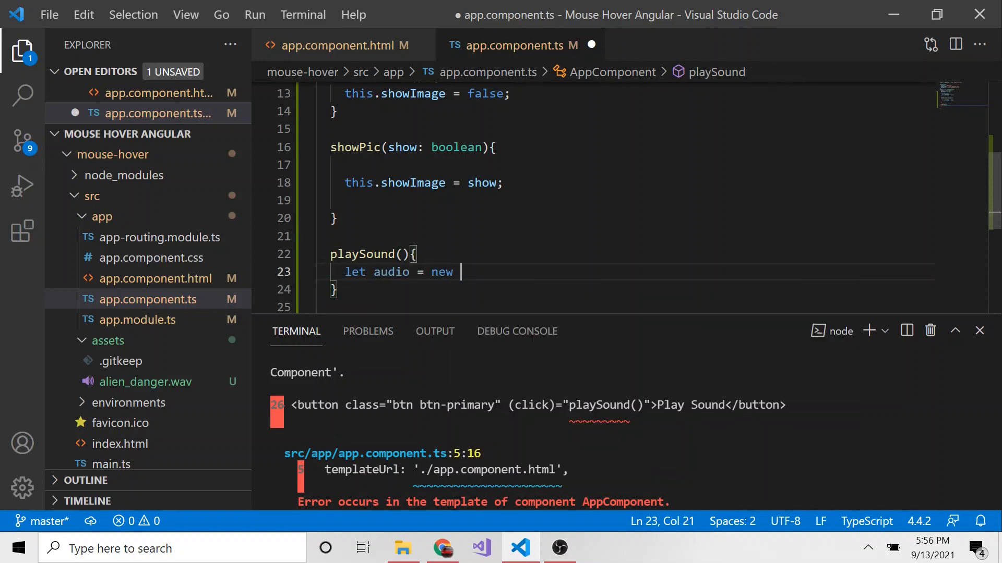
{"action": "type", "text": "Audio()"}
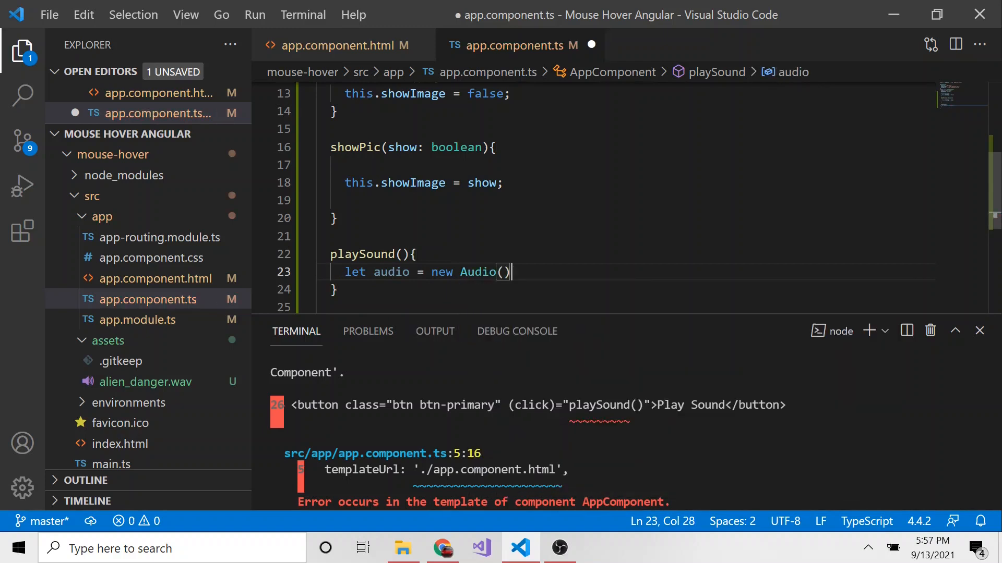
{"action": "type", "text": ";"}
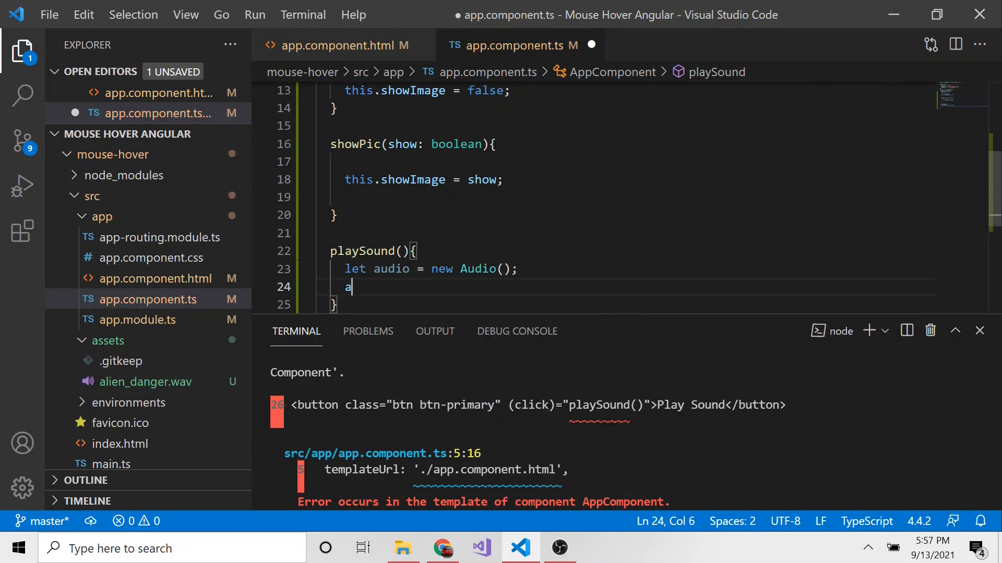
{"action": "type", "text": "udio.src"}
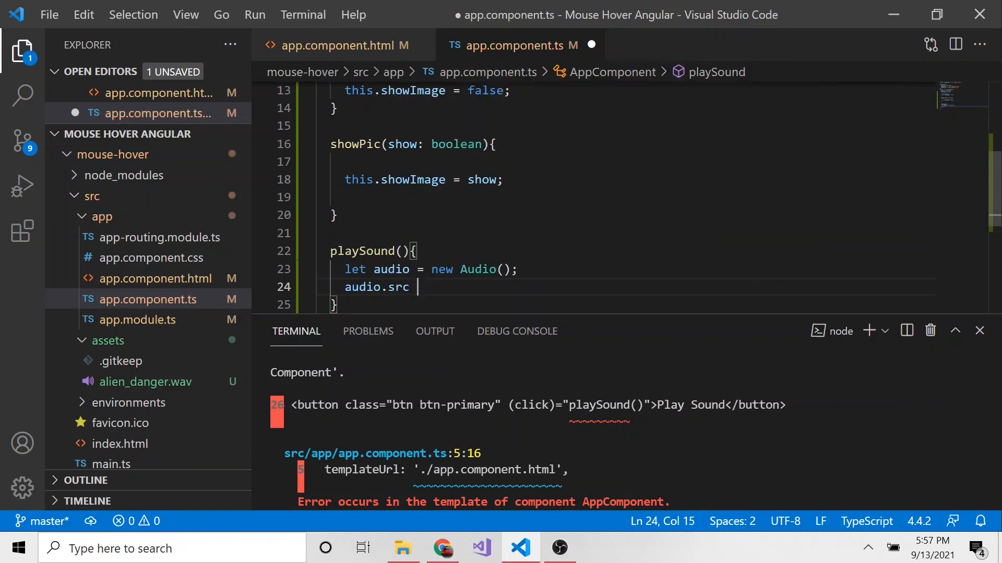
{"action": "type", "text": "= \""}
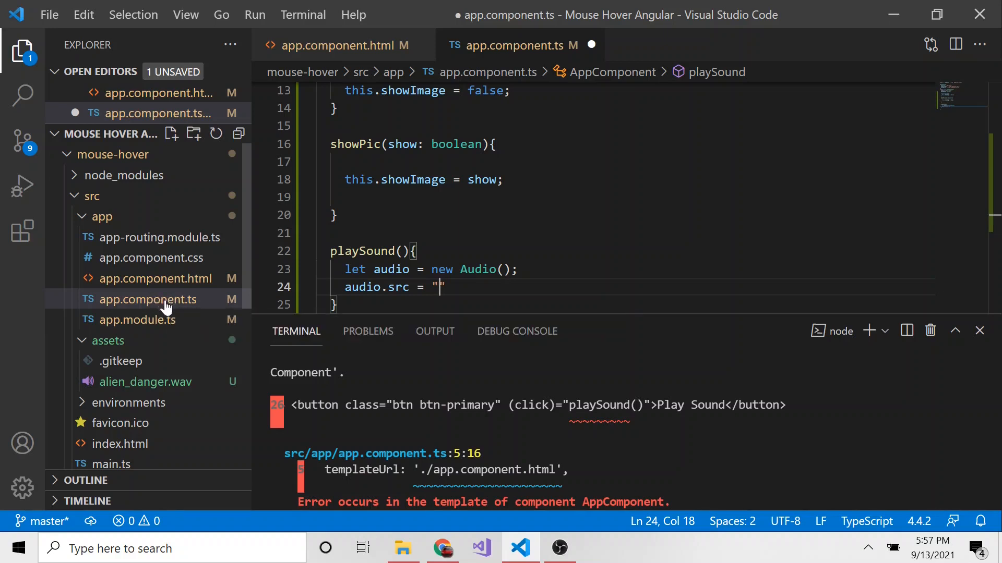
{"action": "mouse_move", "coordinate": [163, 391]}
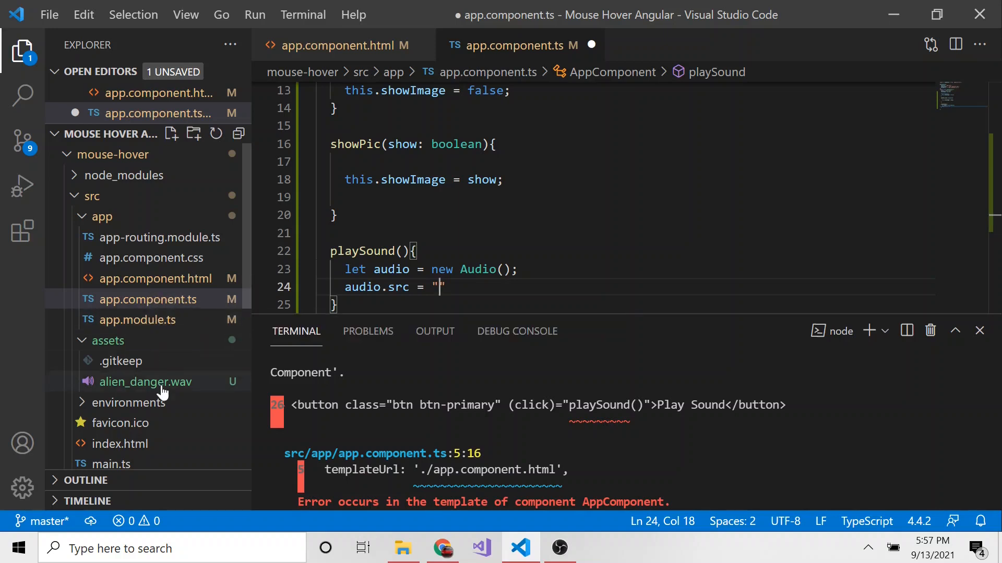
Step: Complete the source path as "../assets/alien_danger.wav"
{"action": "type", "text": "."}
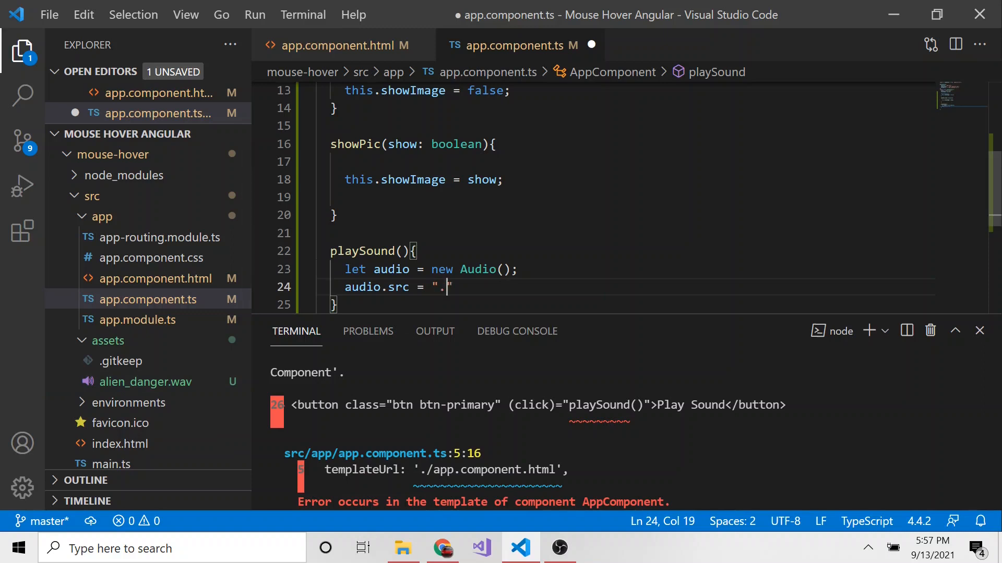
{"action": "type", "text": "./"}
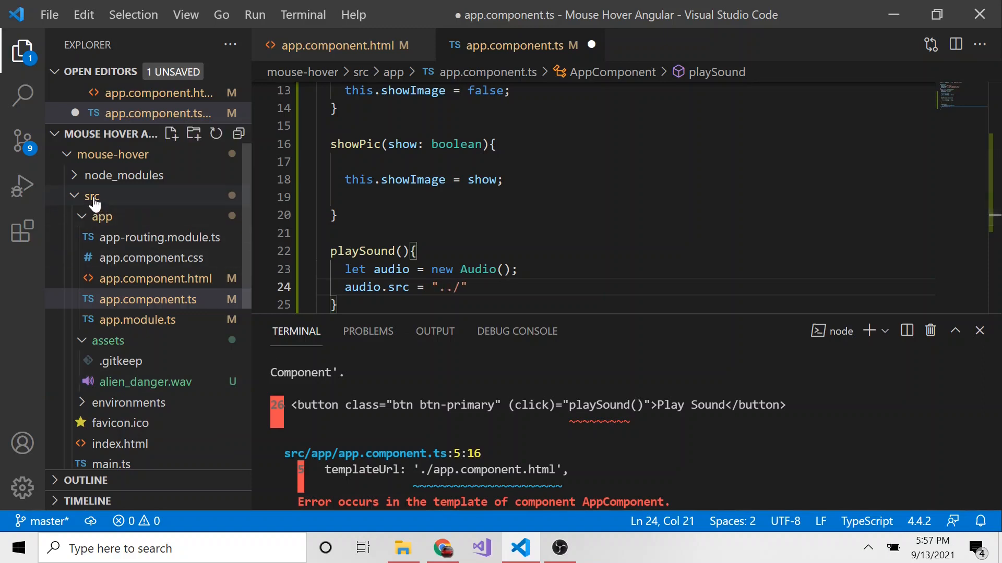
{"action": "type", "text": "a"}
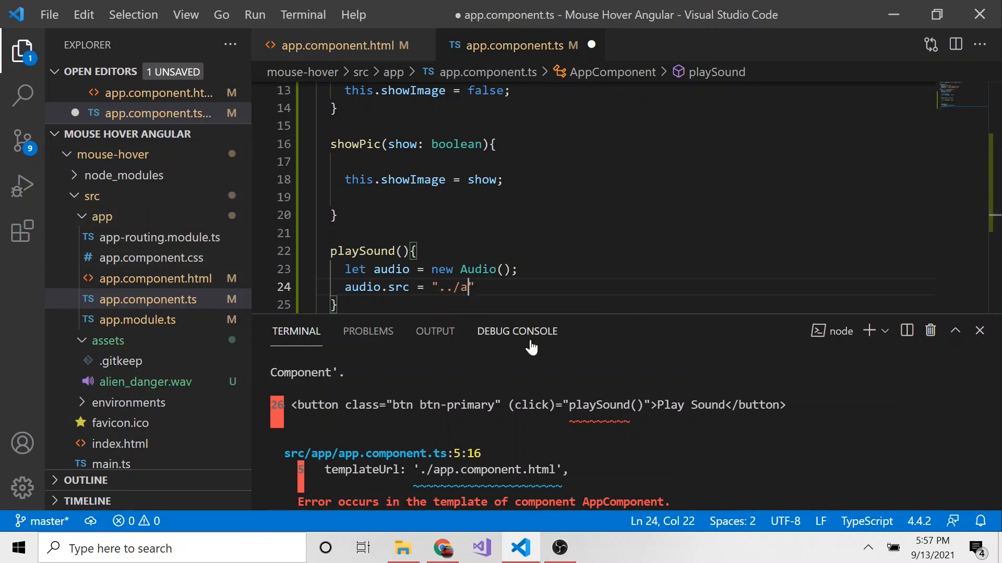
{"action": "type", "text": "ssets/"}
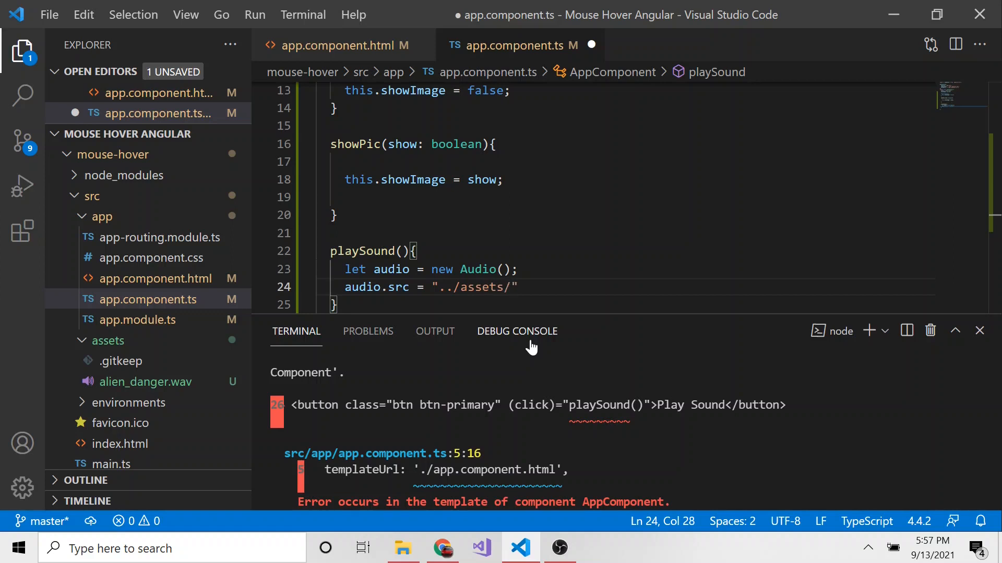
{"action": "type", "text": "alien"}
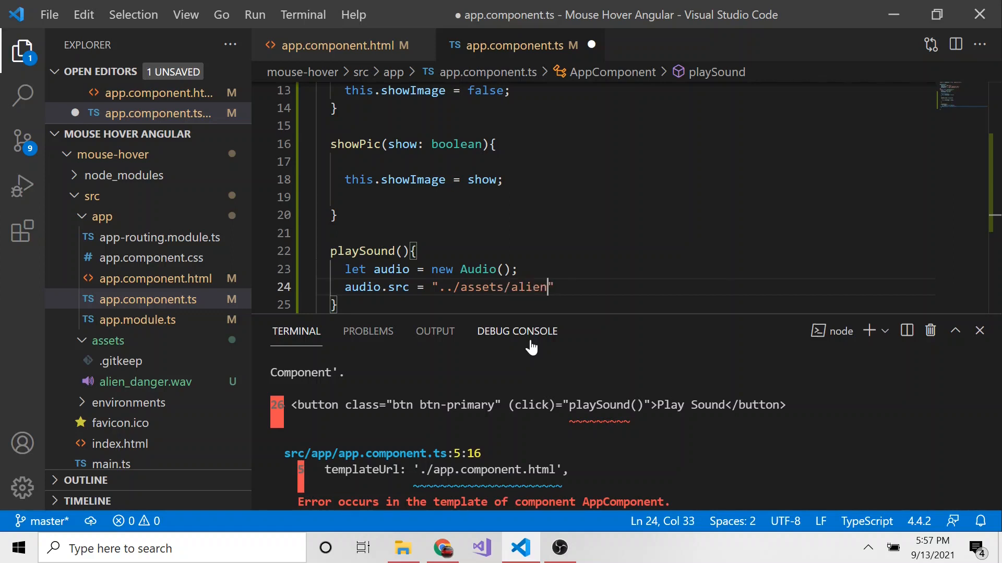
{"action": "type", "text": "_danger."}
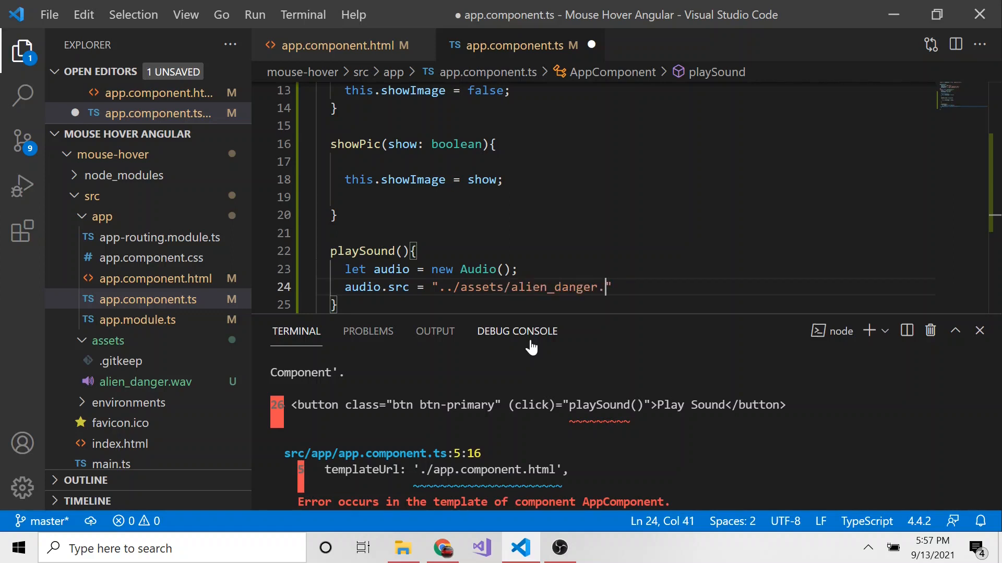
{"action": "type", "text": "wav"}
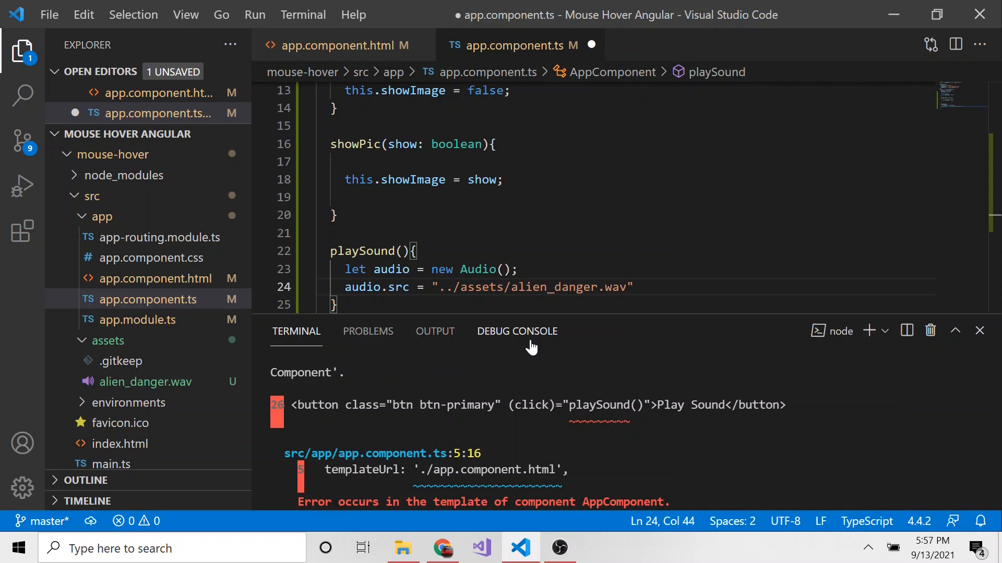
{"action": "mouse_move", "coordinate": [108, 340]}
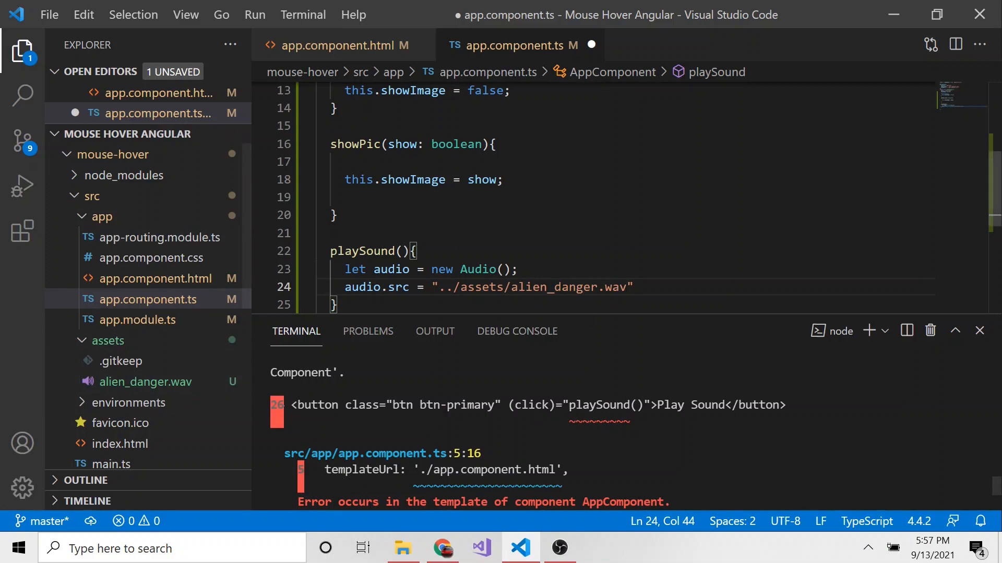
Step: End the src line with a semicolon and add audio.load() and audio.play() calls
{"action": "type", "text": ";"}
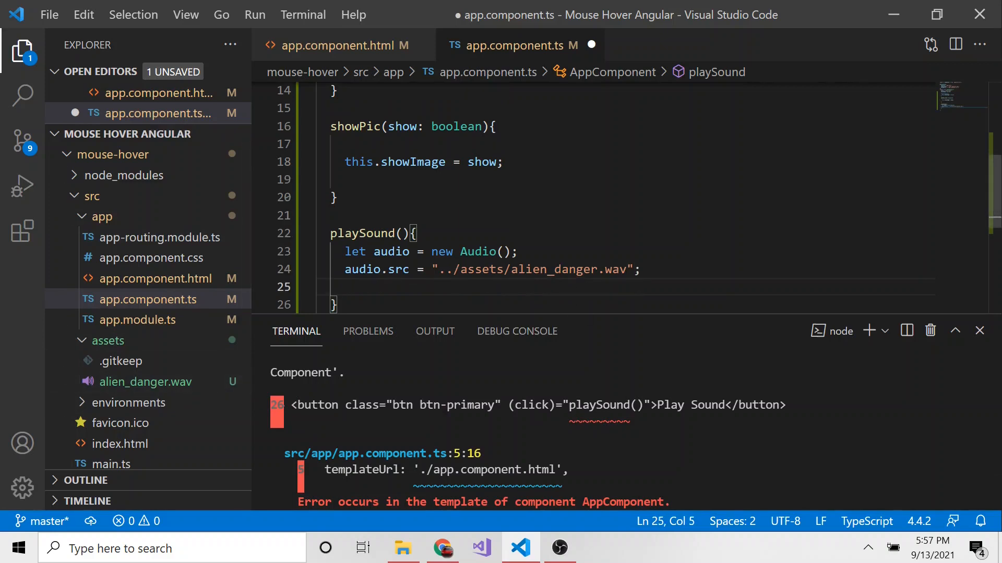
{"action": "type", "text": "audio.load();"}
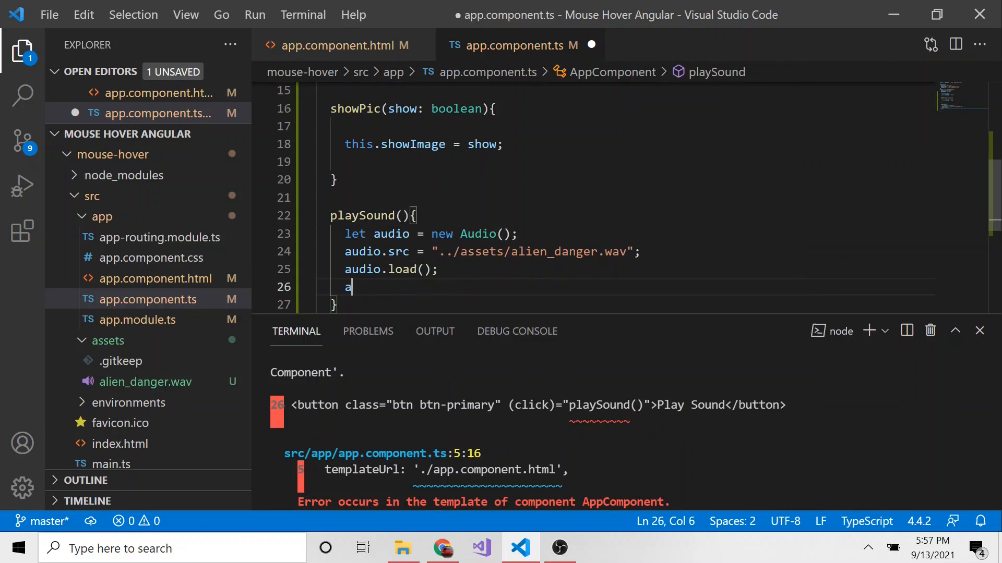
{"action": "type", "text": "udio.play"}
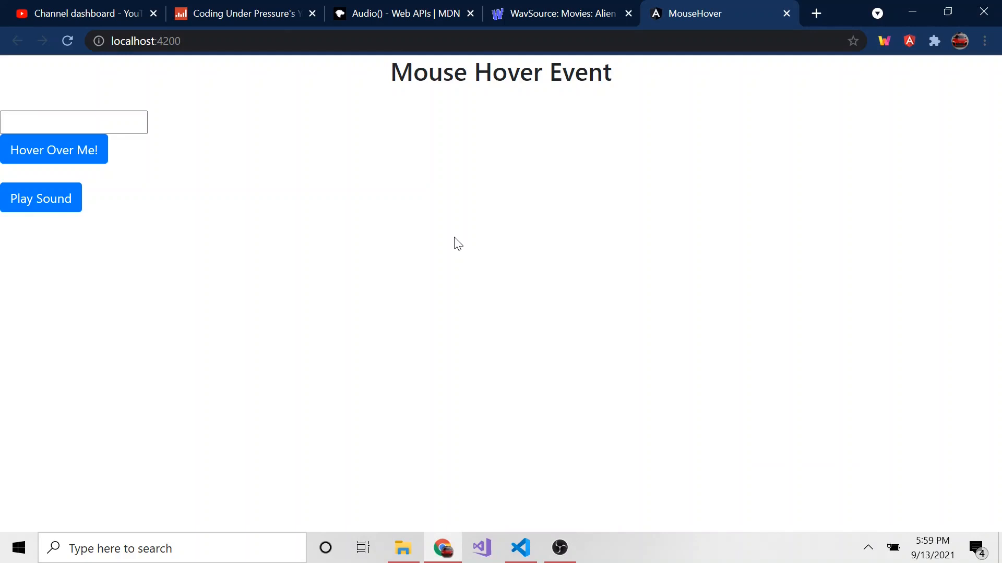
{"action": "mouse_move", "coordinate": [120, 207]}
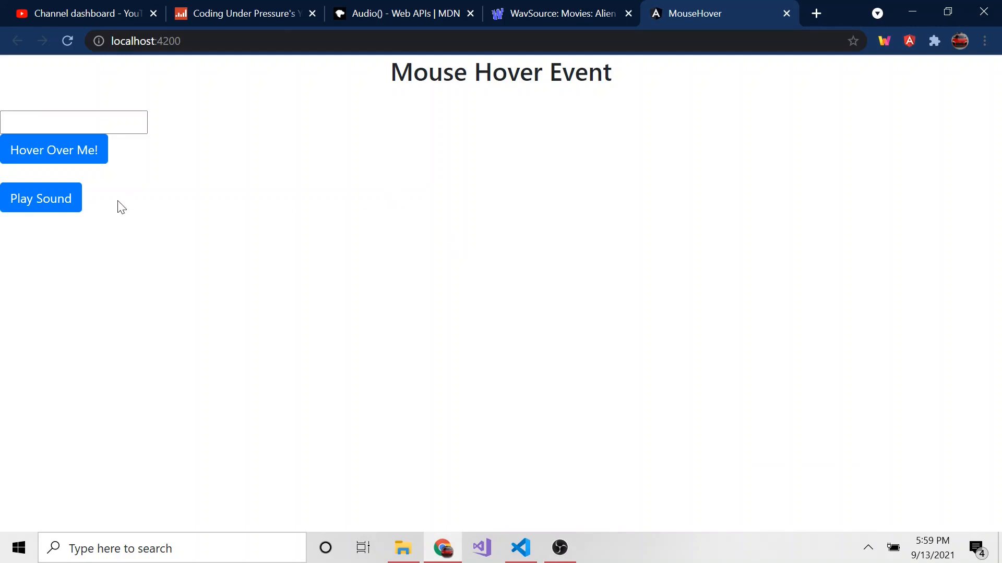
{"action": "mouse_move", "coordinate": [66, 200]}
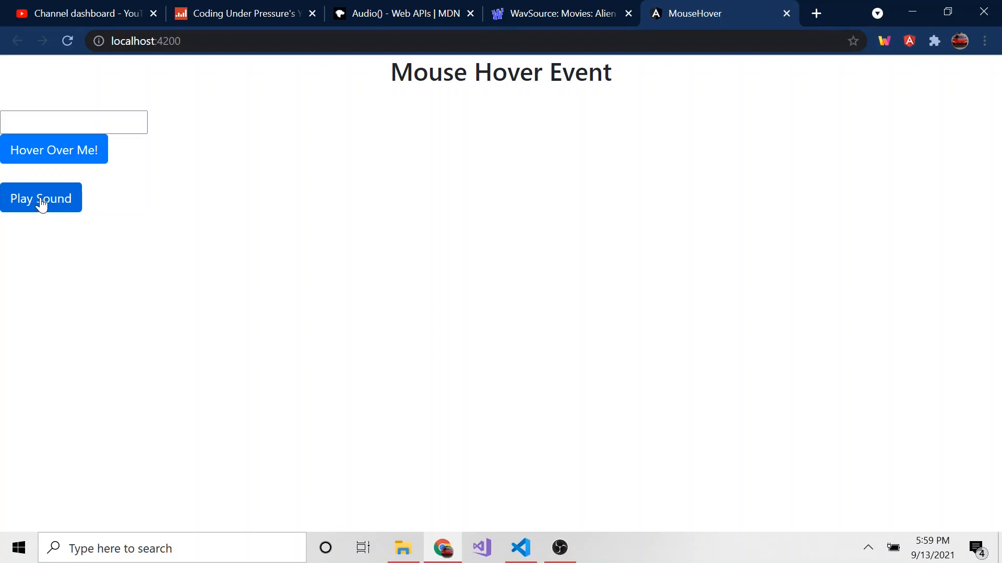
Step: Click Play Sound at localhost:4200 to play the alien danger sound
{"action": "left_click", "coordinate": [41, 198]}
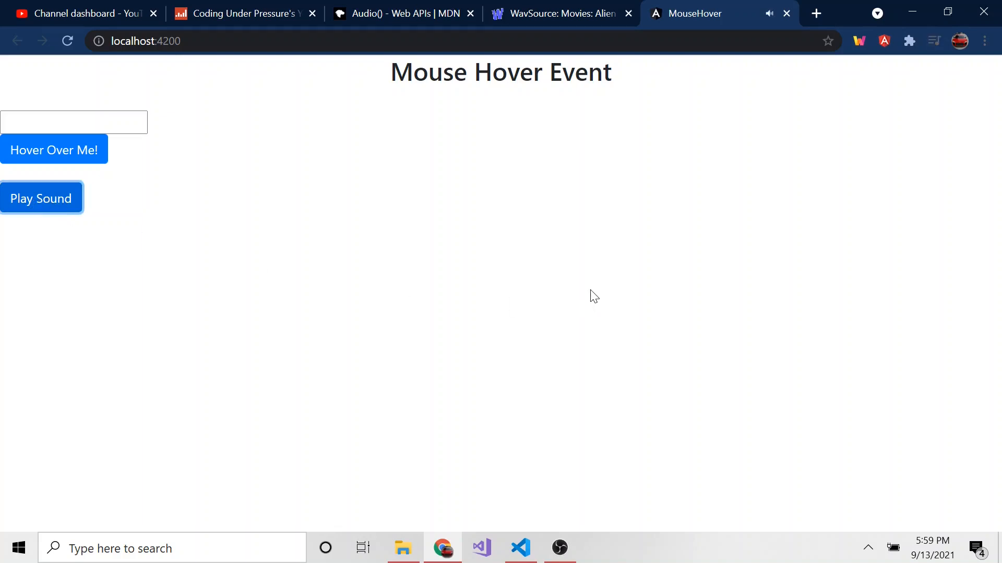
{"action": "mouse_move", "coordinate": [590, 288]}
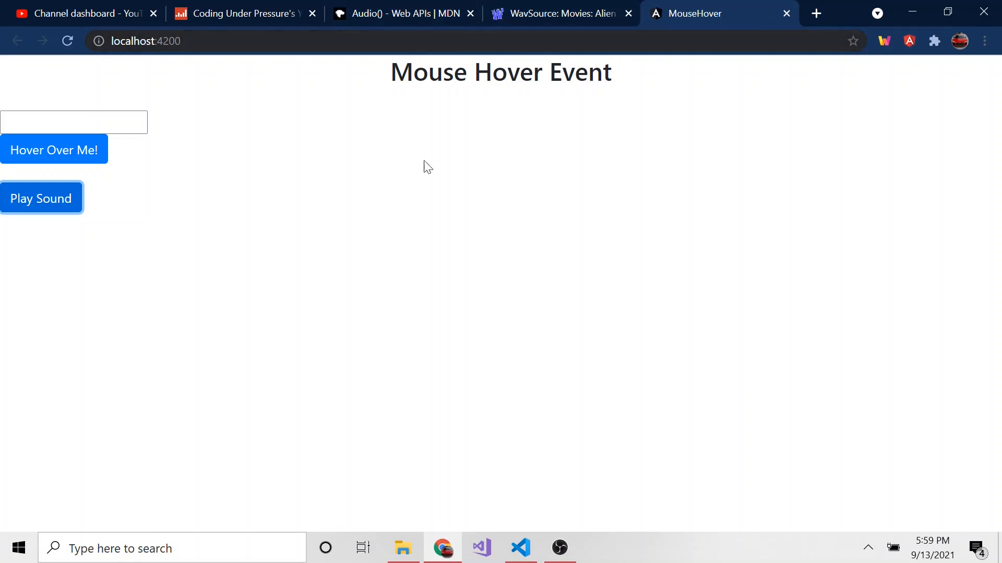
{"action": "mouse_move", "coordinate": [521, 548]}
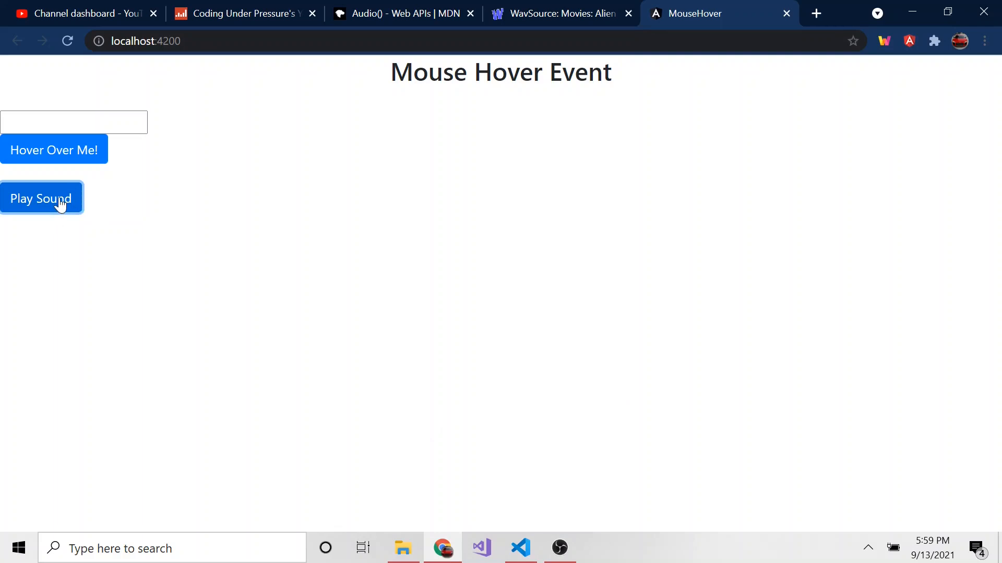
{"action": "mouse_move", "coordinate": [83, 152]}
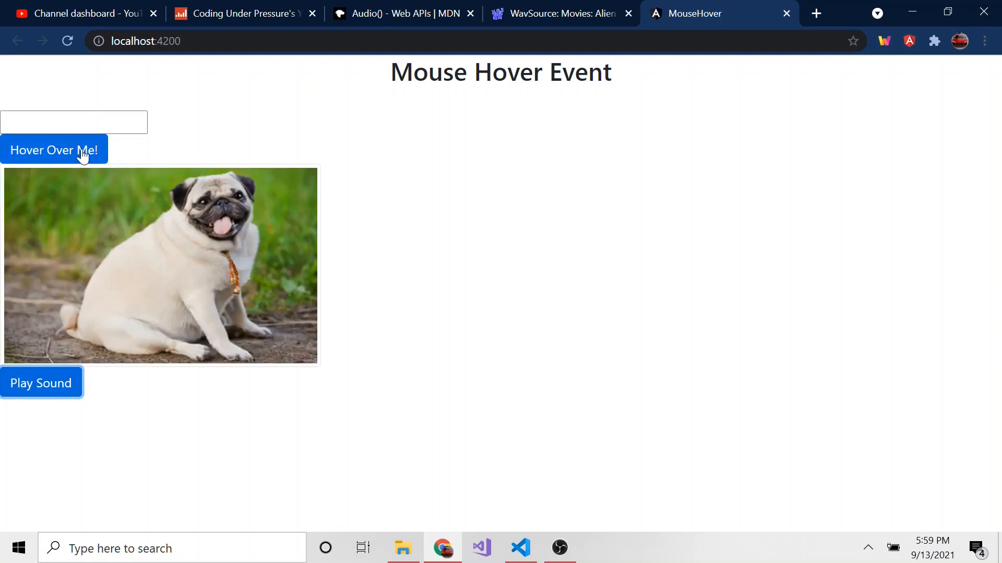
{"action": "mouse_move", "coordinate": [74, 161]}
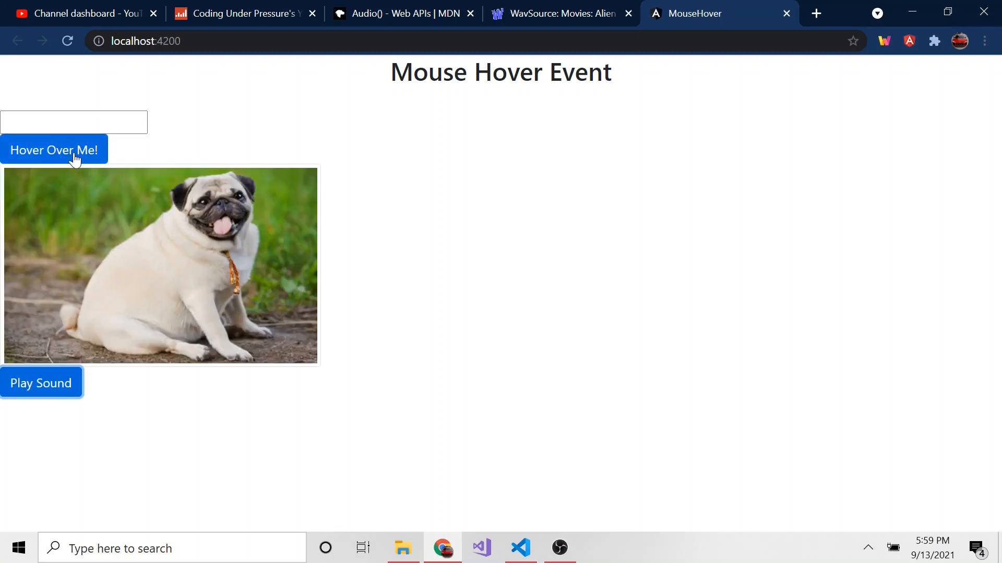